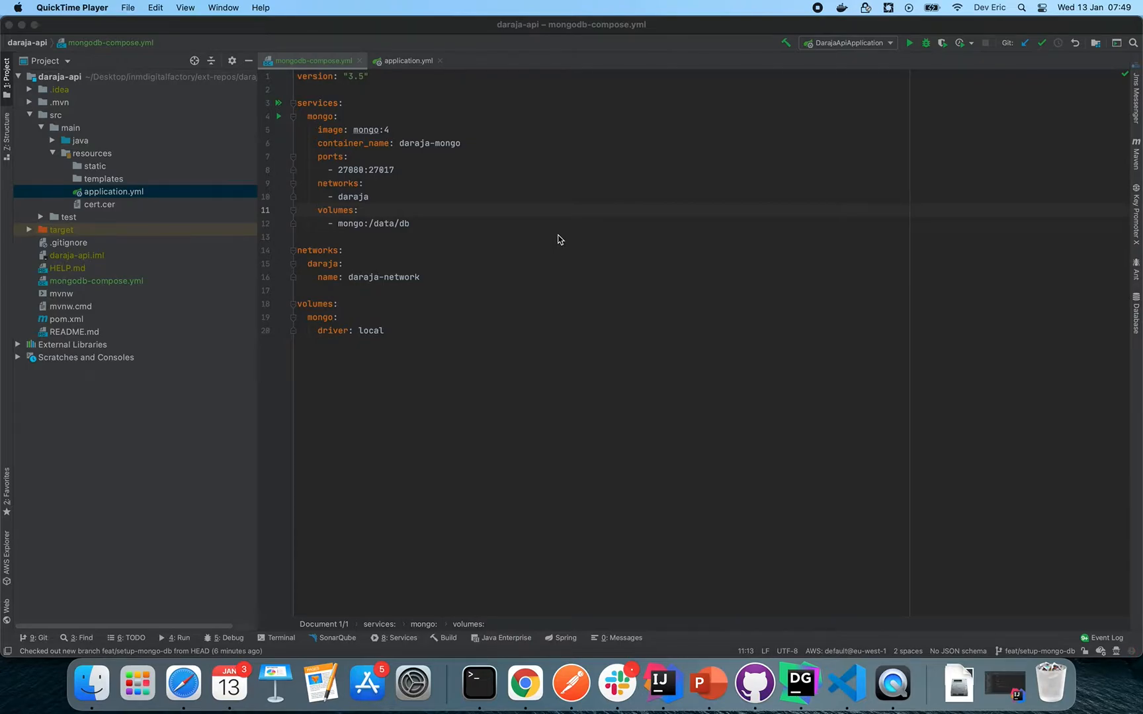
mouse_move(502, 262)
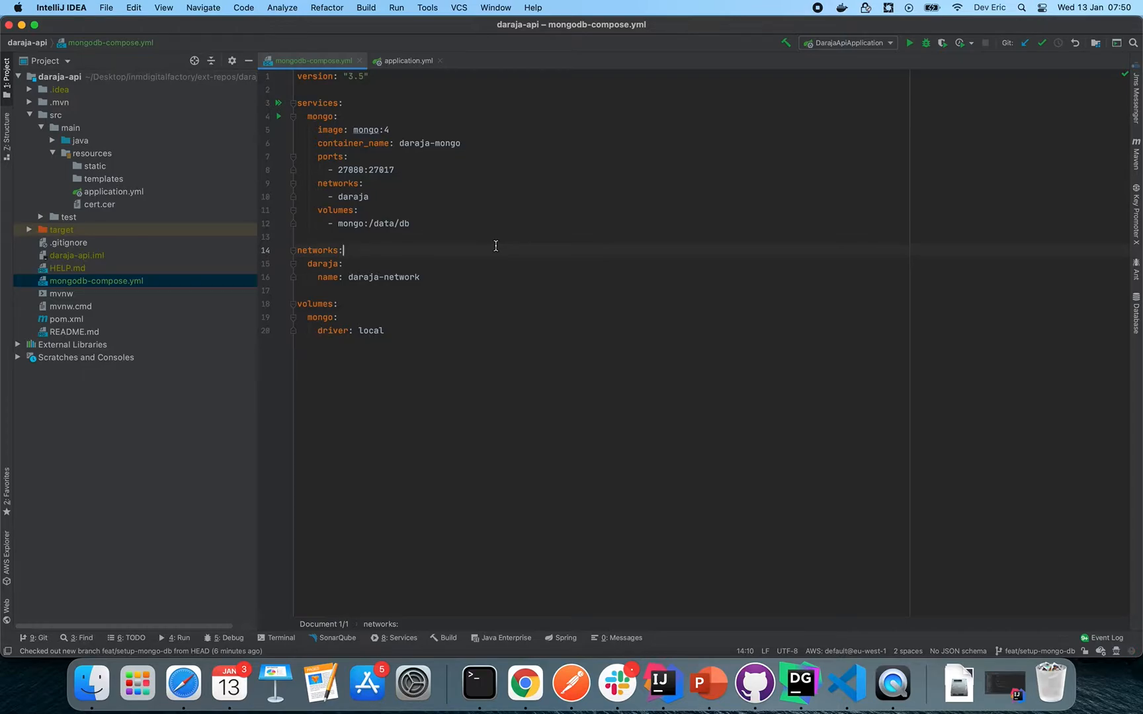
mouse_move(410, 332)
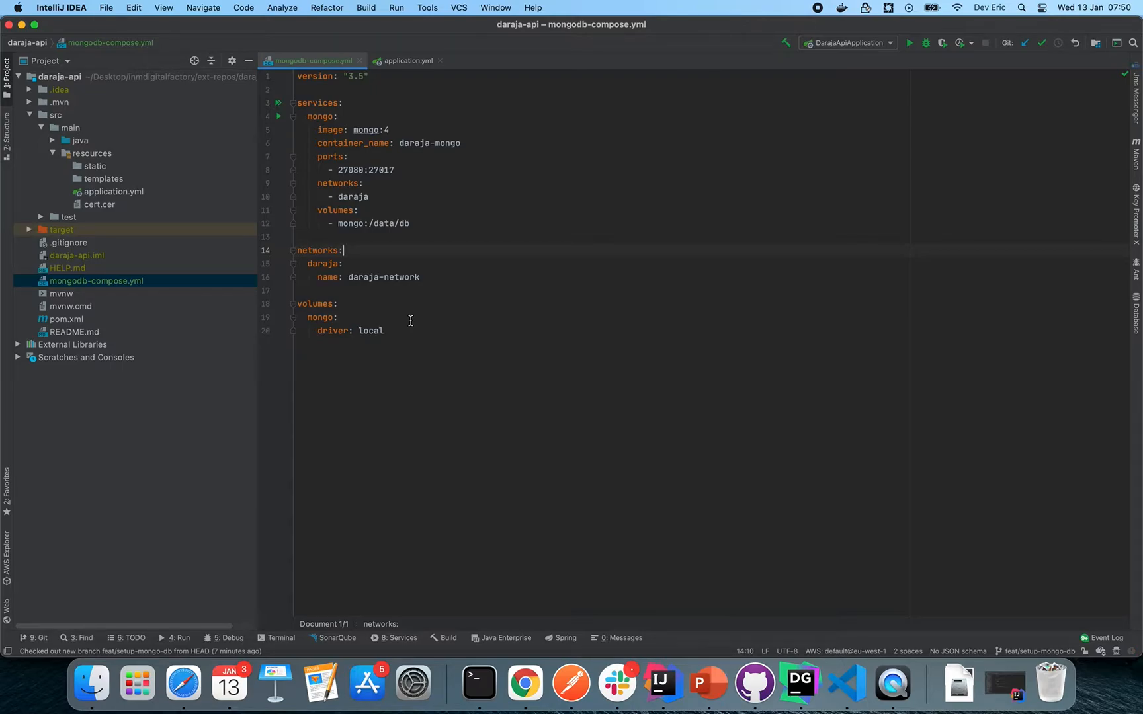
- Point out the compose file's networks section, top-level volumes and local volume driver
click(337, 304)
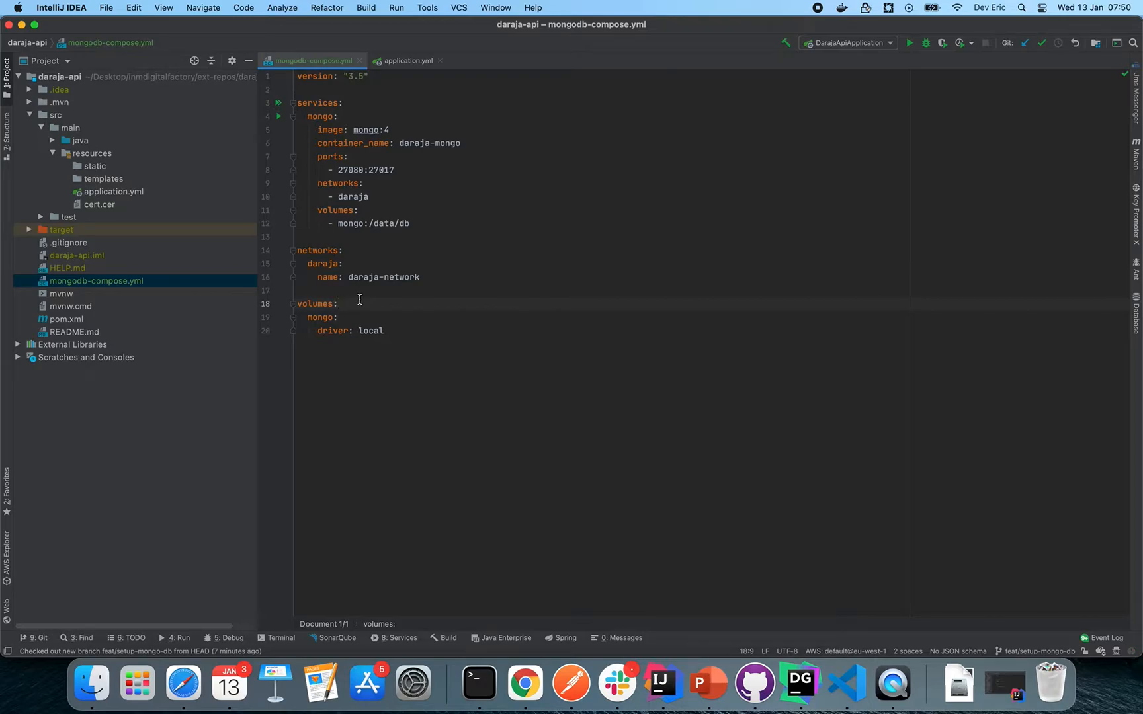
click(385, 330)
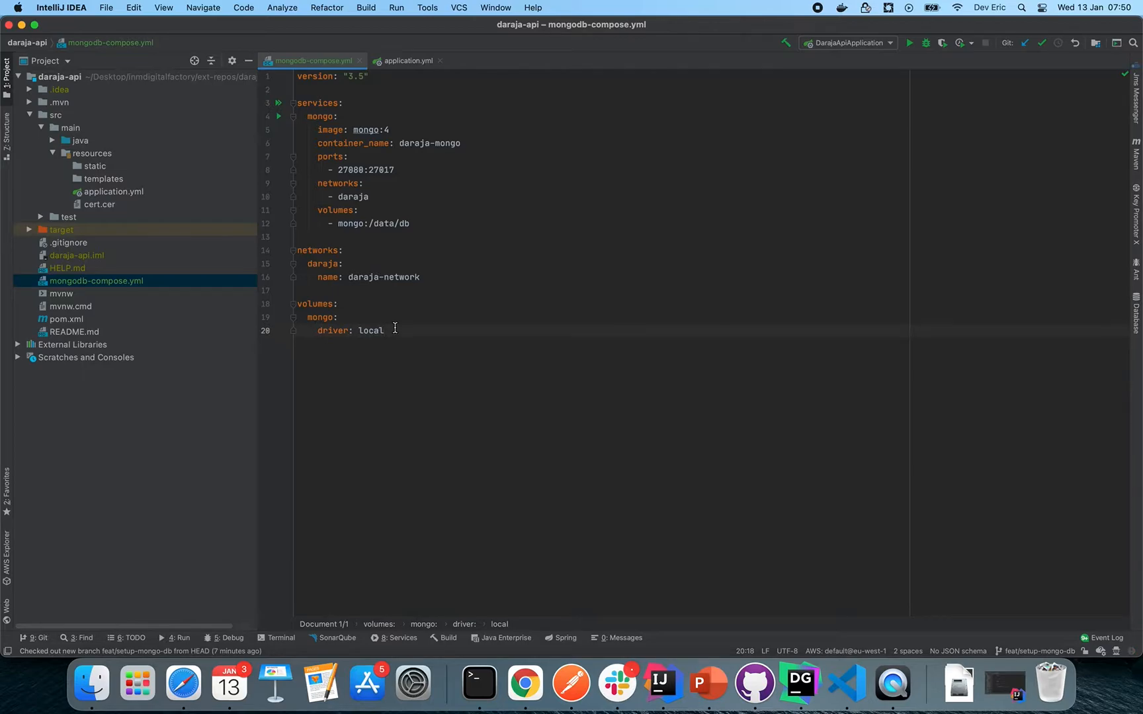
click(338, 305)
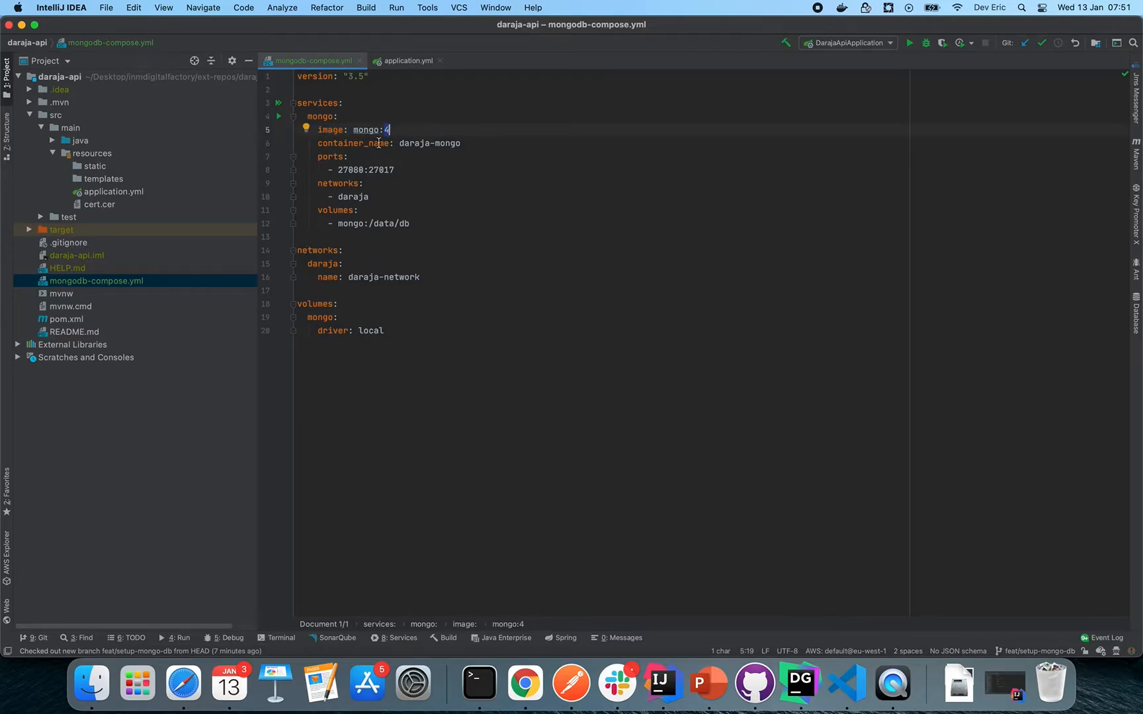
- Highlight the mongo:4 image and internal port 27017, then open a project terminal
click(334, 157)
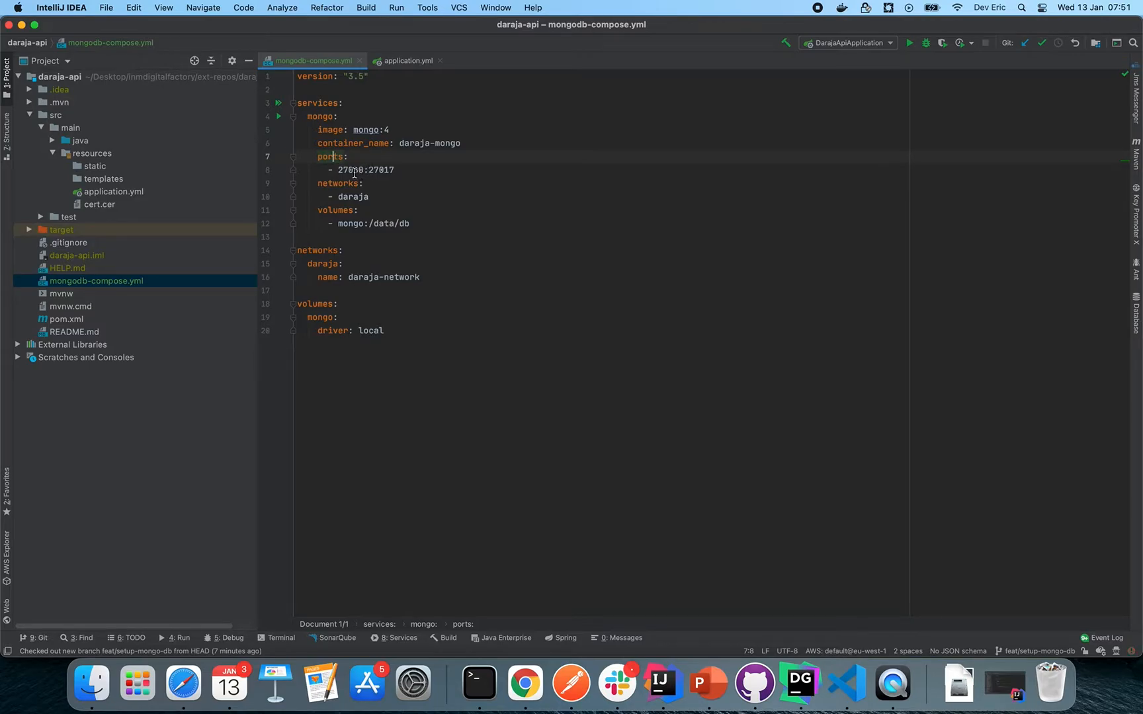
double_click(350, 170)
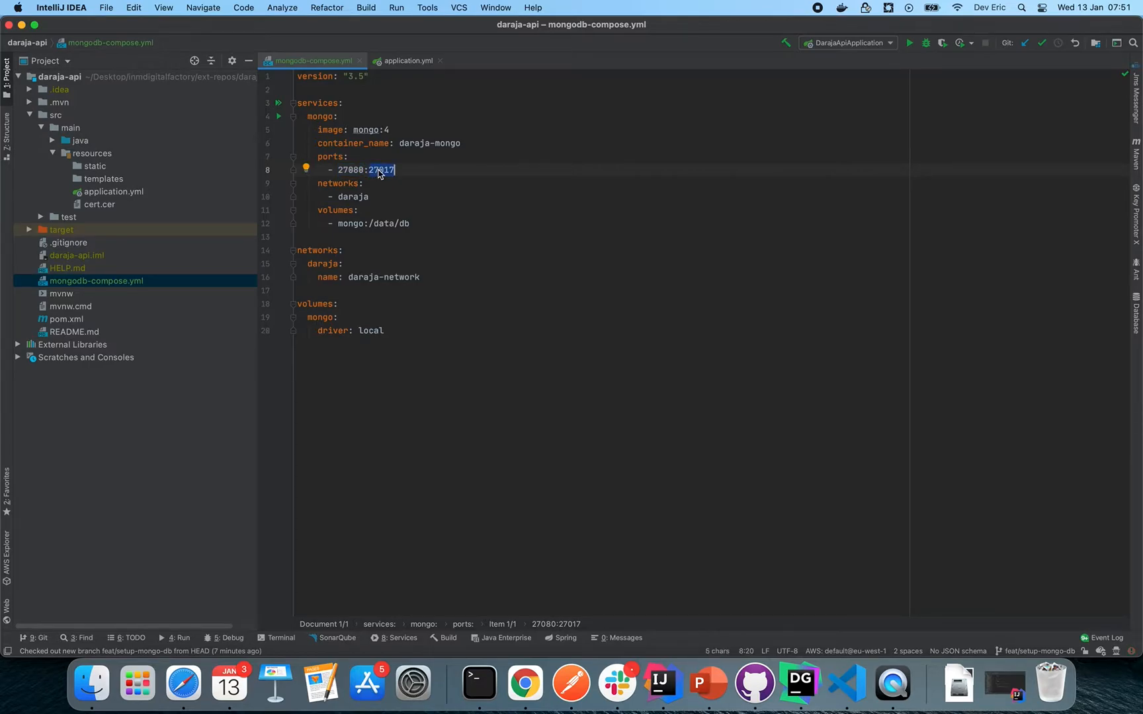
click(410, 170)
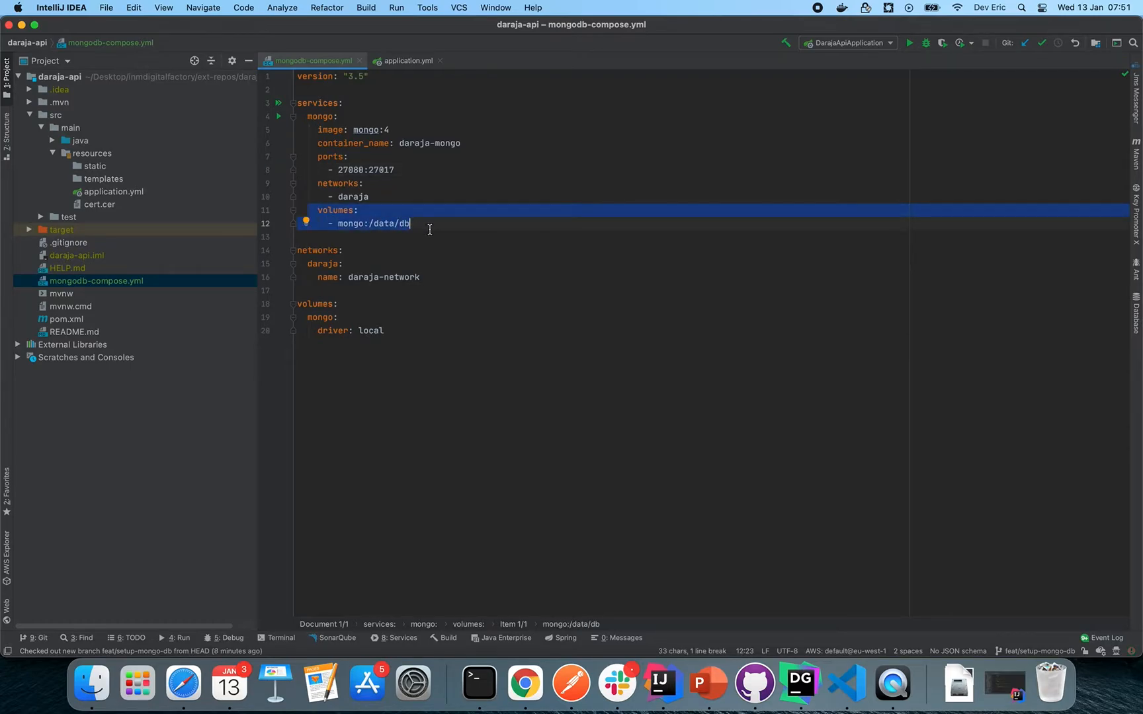
mouse_move(462, 180)
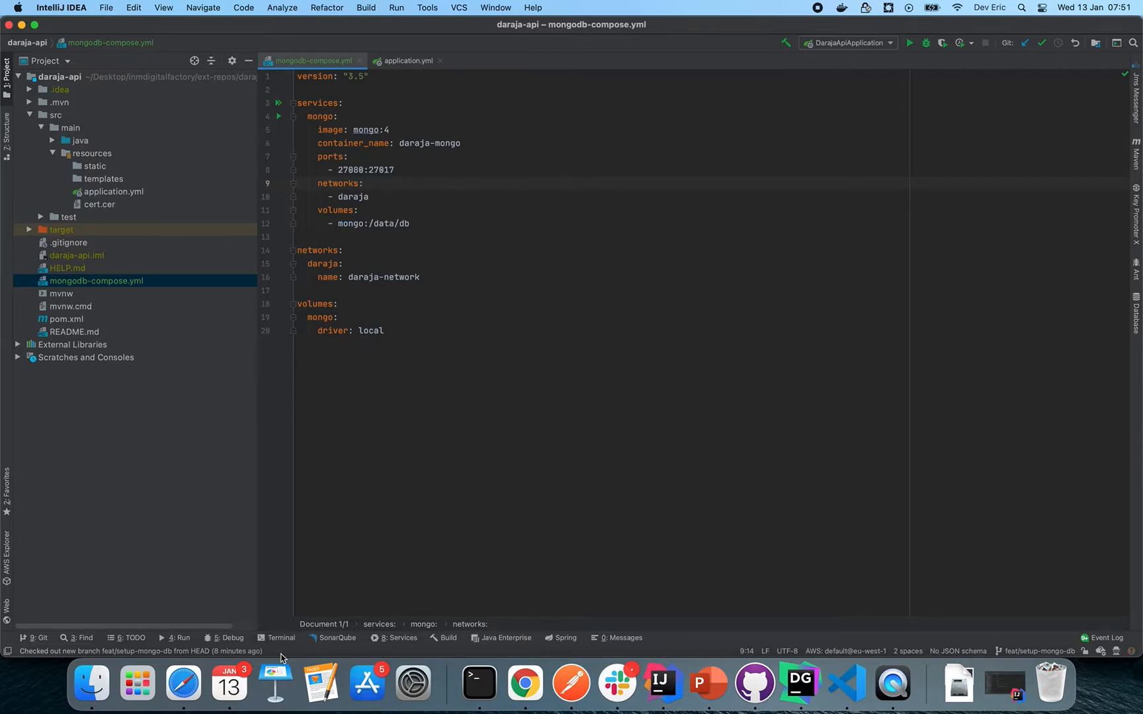
click(280, 638)
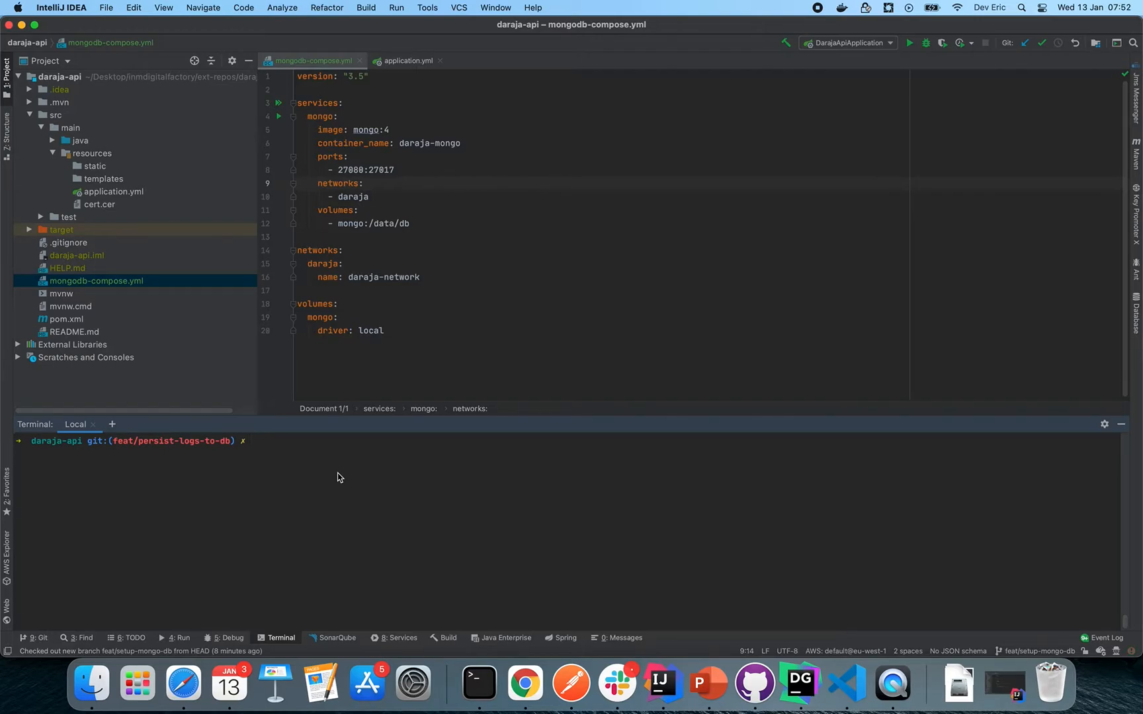
- Run ll in the terminal to list the daraja-api project root files
text(ll)
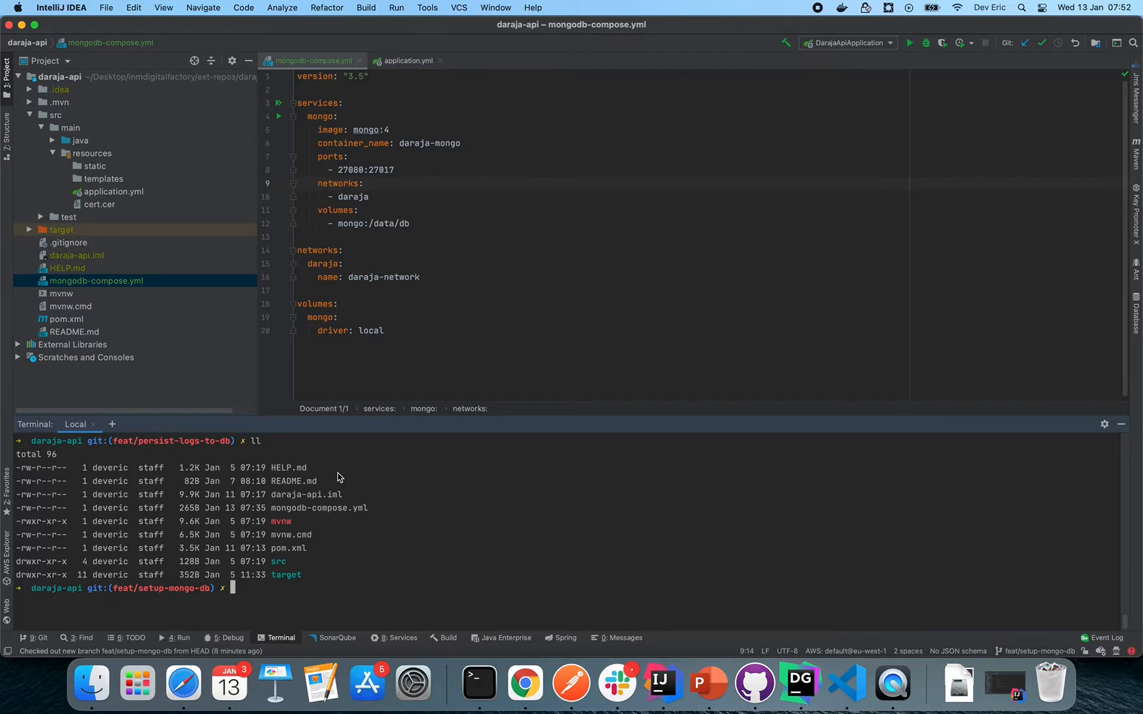
mouse_move(299, 585)
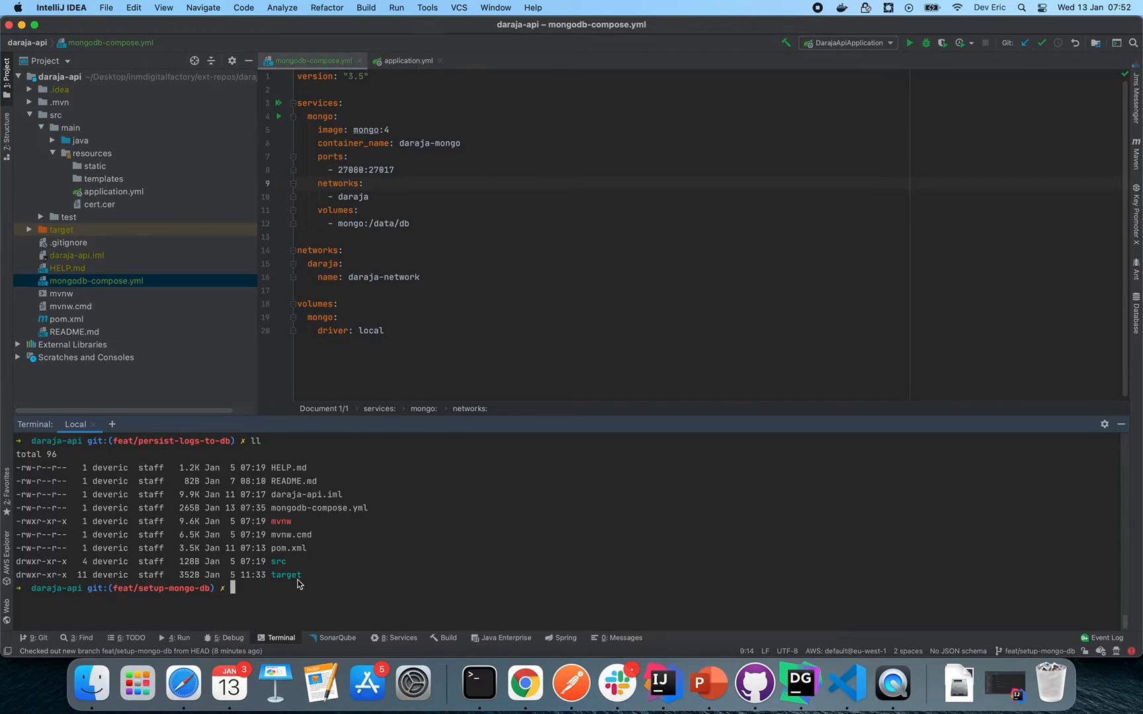
mouse_move(357, 355)
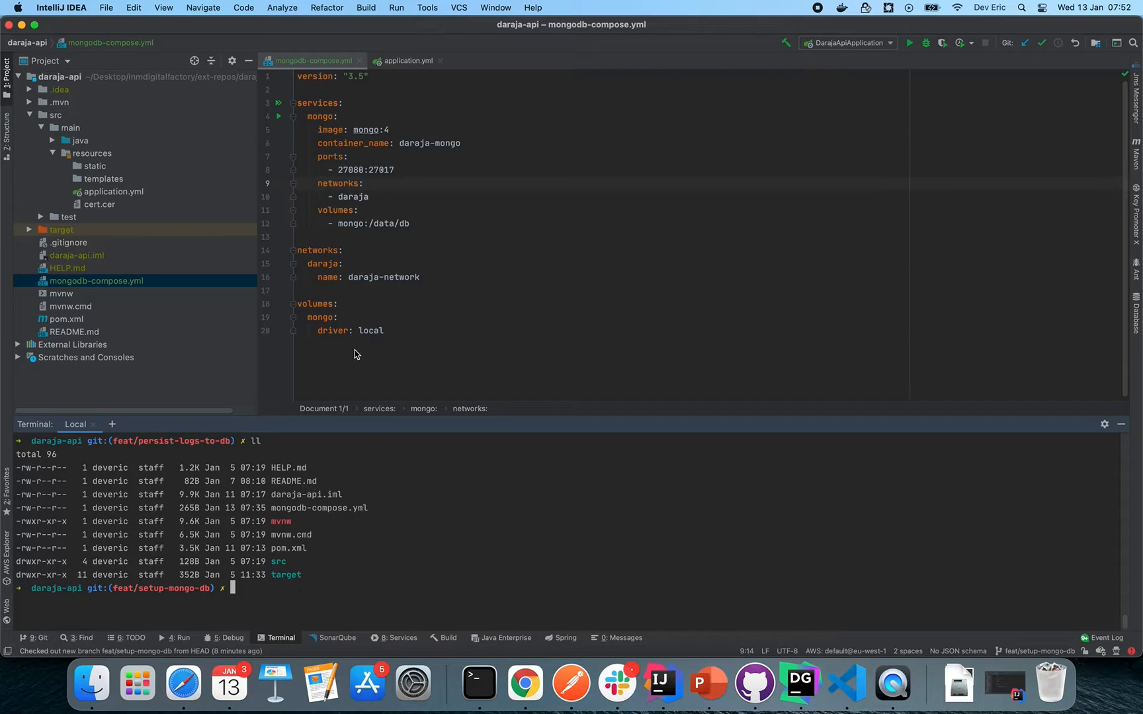
mouse_move(408, 205)
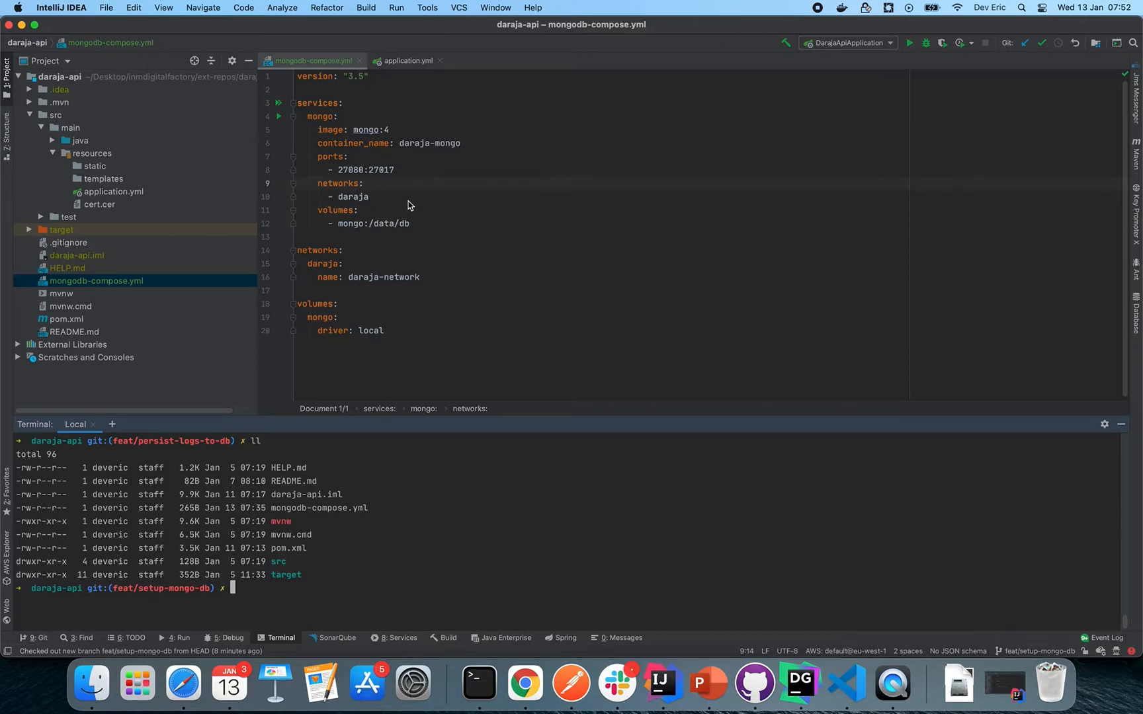
mouse_move(419, 101)
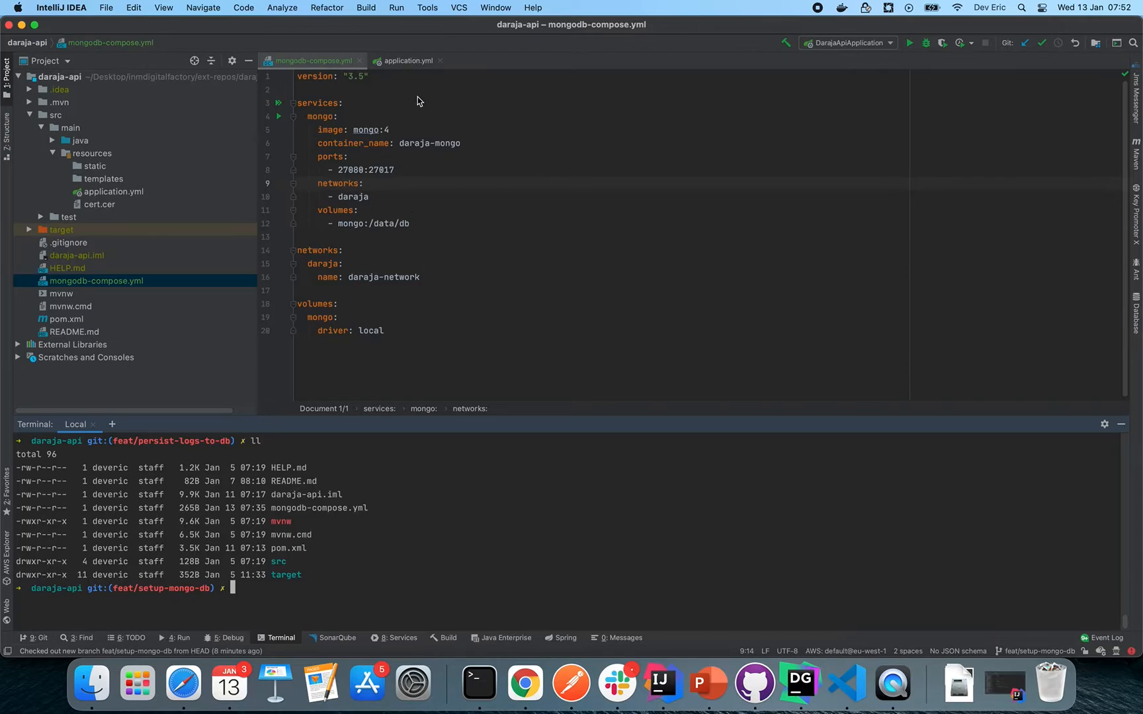
mouse_move(479, 311)
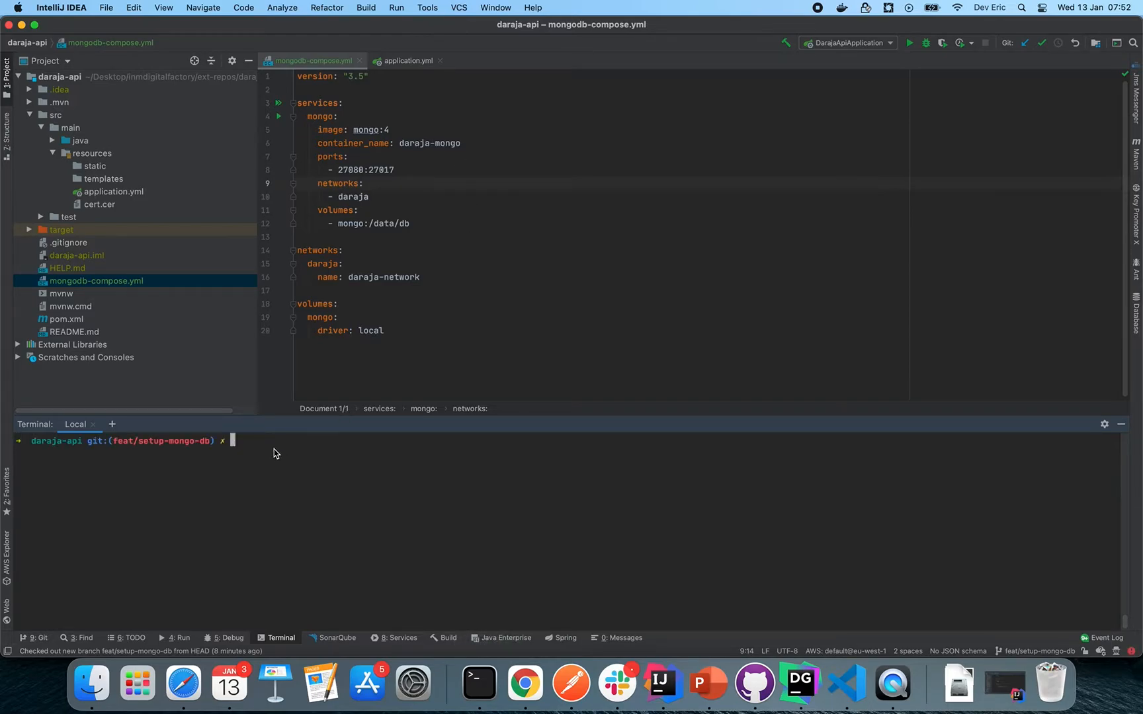
- Run docker-compose -f mongodb-compose.yml up to start the daraja-mongo container
text(docker-compose)
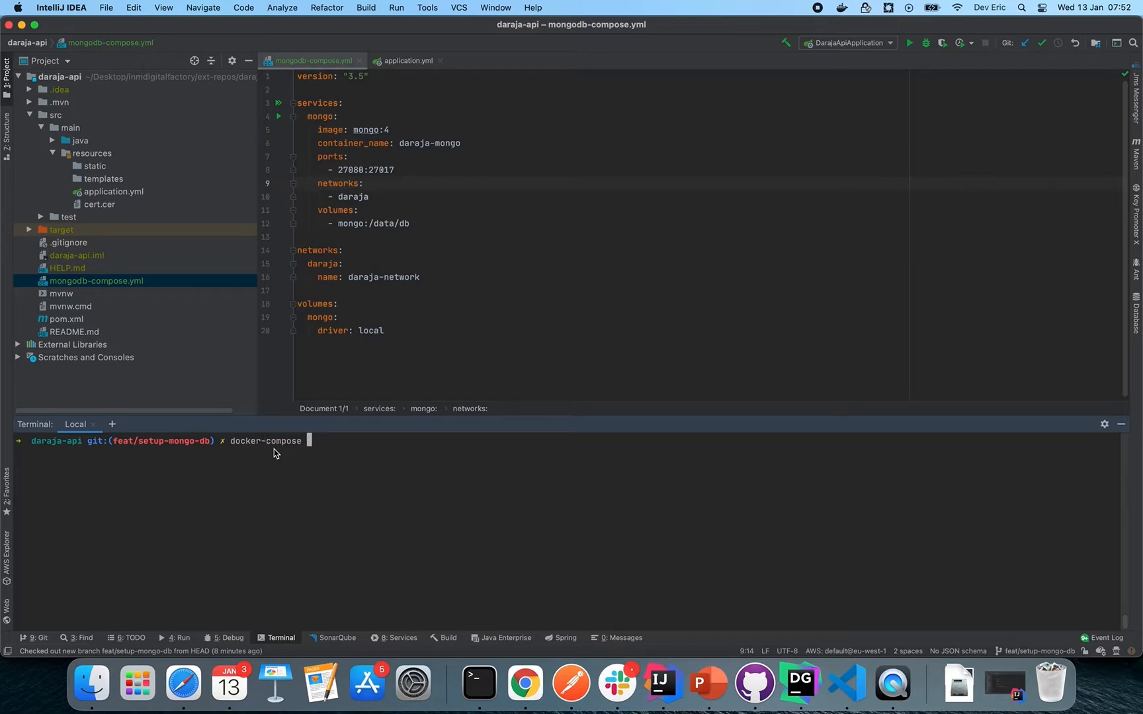
text(-f mongodb-compose.yml)
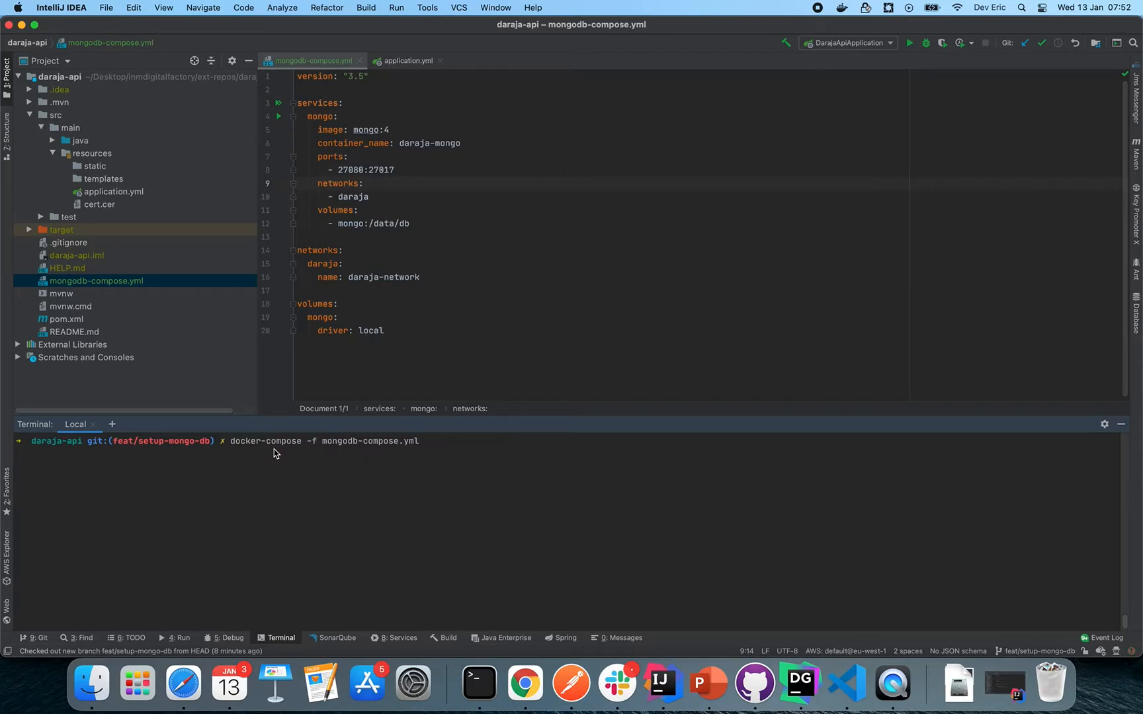
text(up)
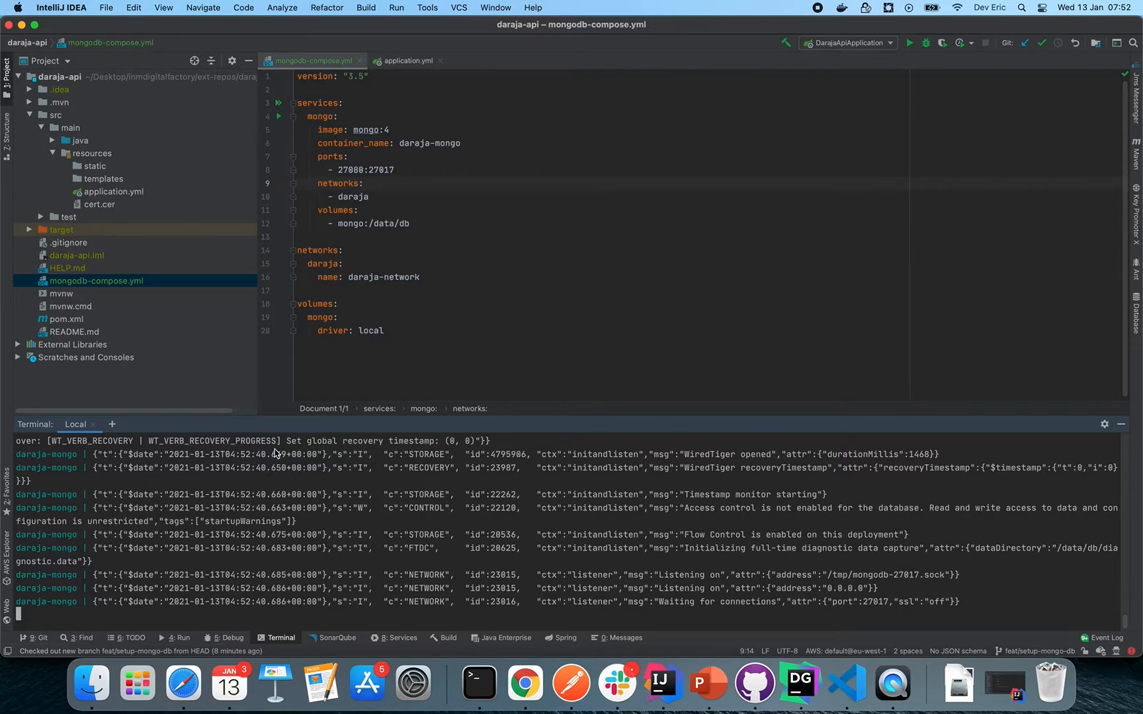
mouse_move(417, 540)
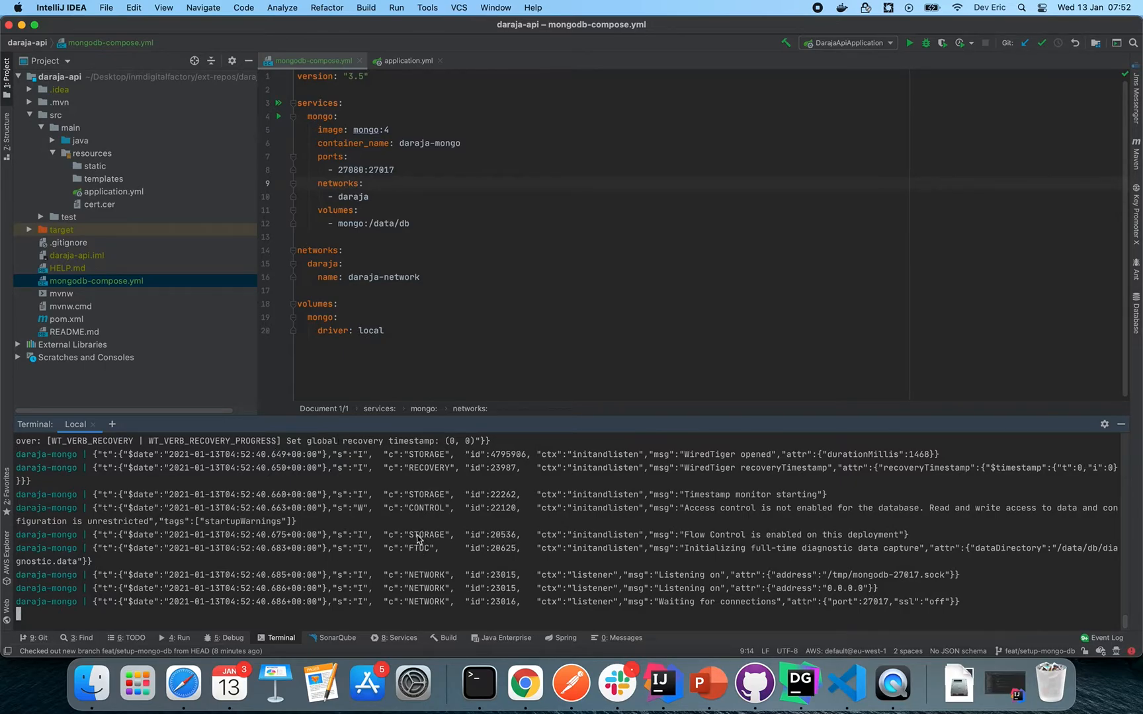
mouse_move(495, 139)
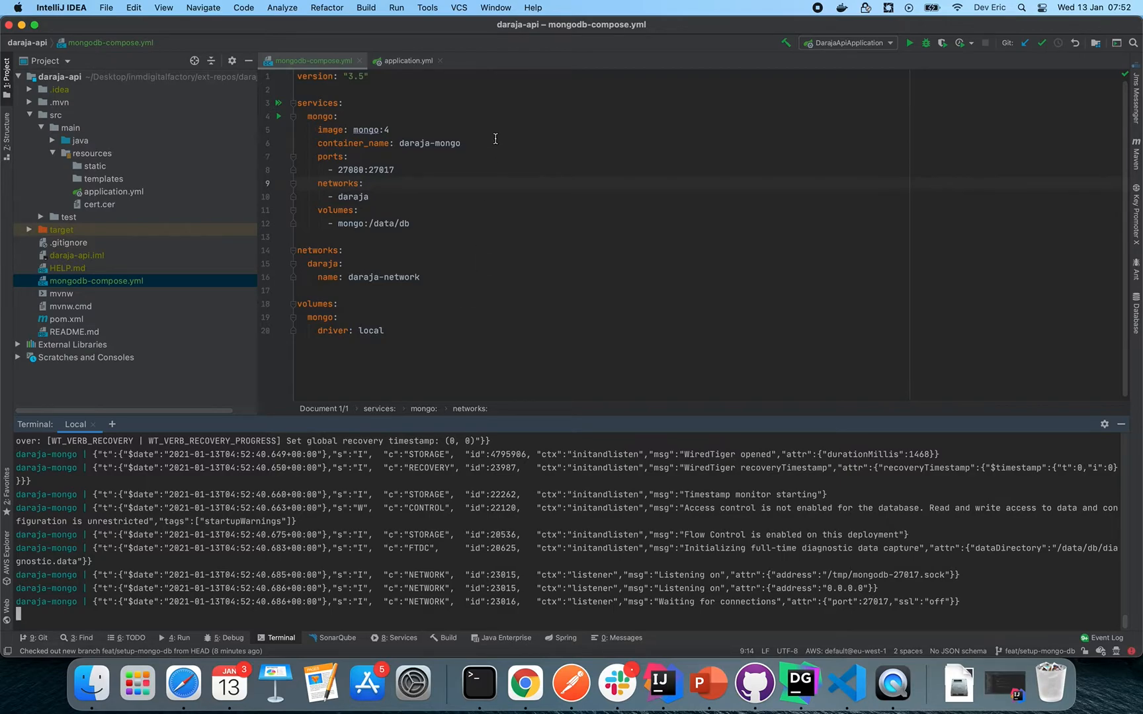
mouse_move(84, 324)
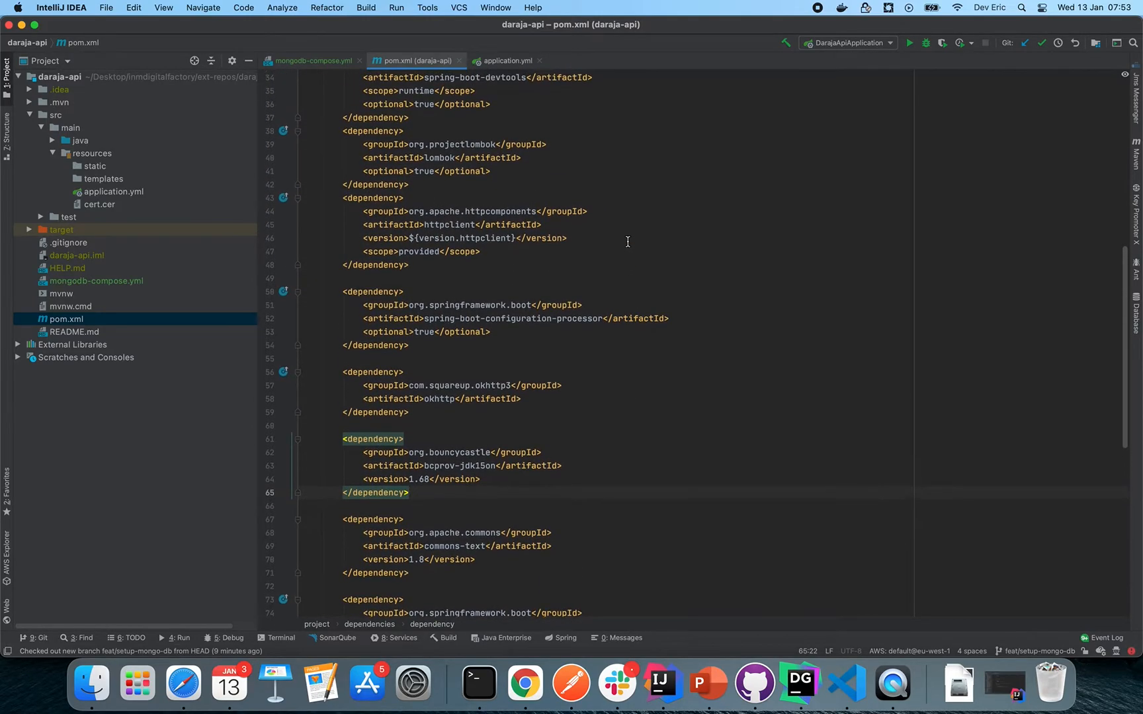
- Confirm pom.xml has spring-boot-starter-data-mongodb, then open application.yml from src/main/resources
scroll(up, 3)
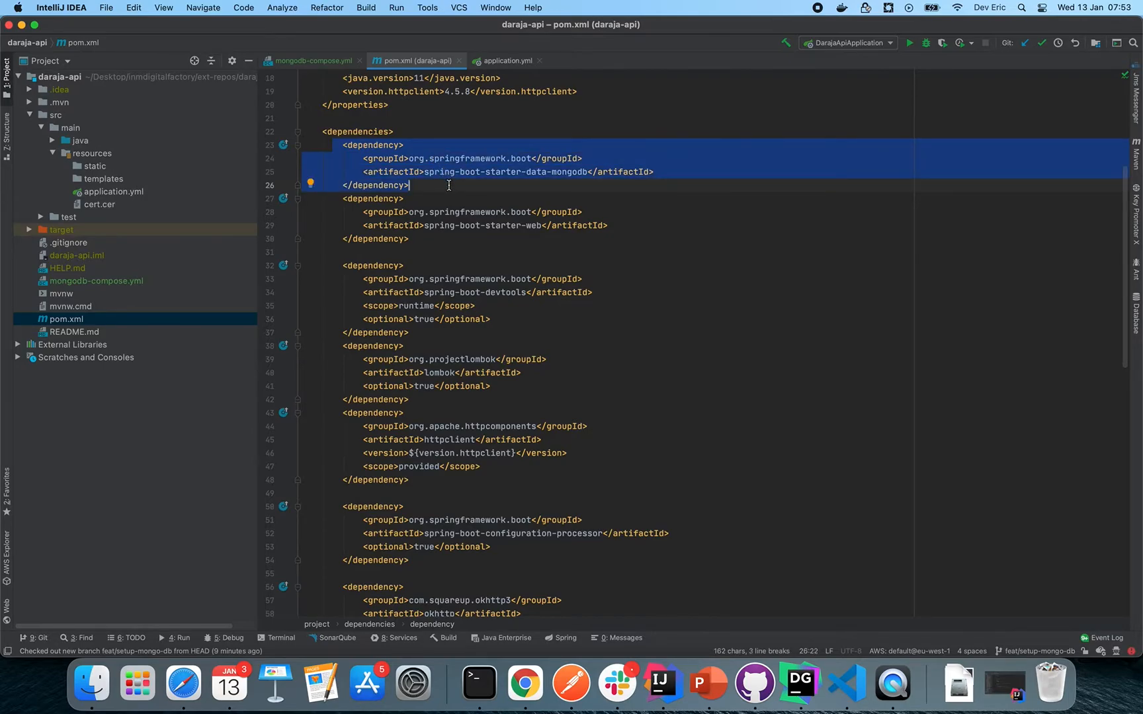
click(363, 160)
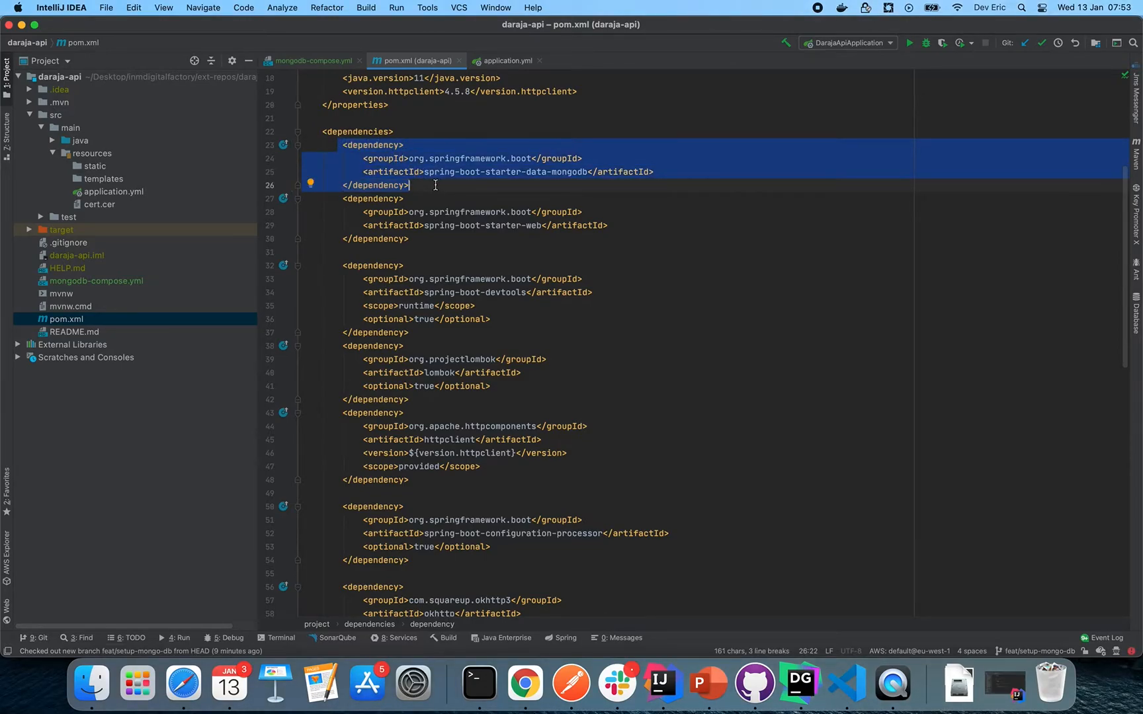
mouse_move(507, 60)
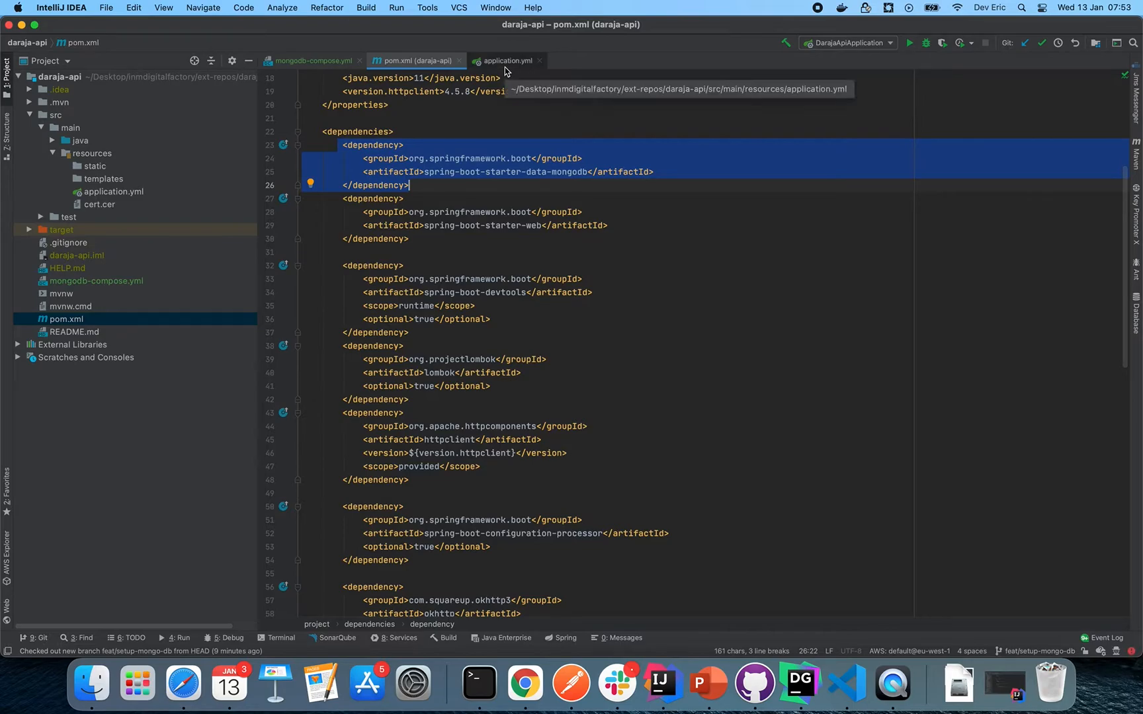
mouse_move(100, 197)
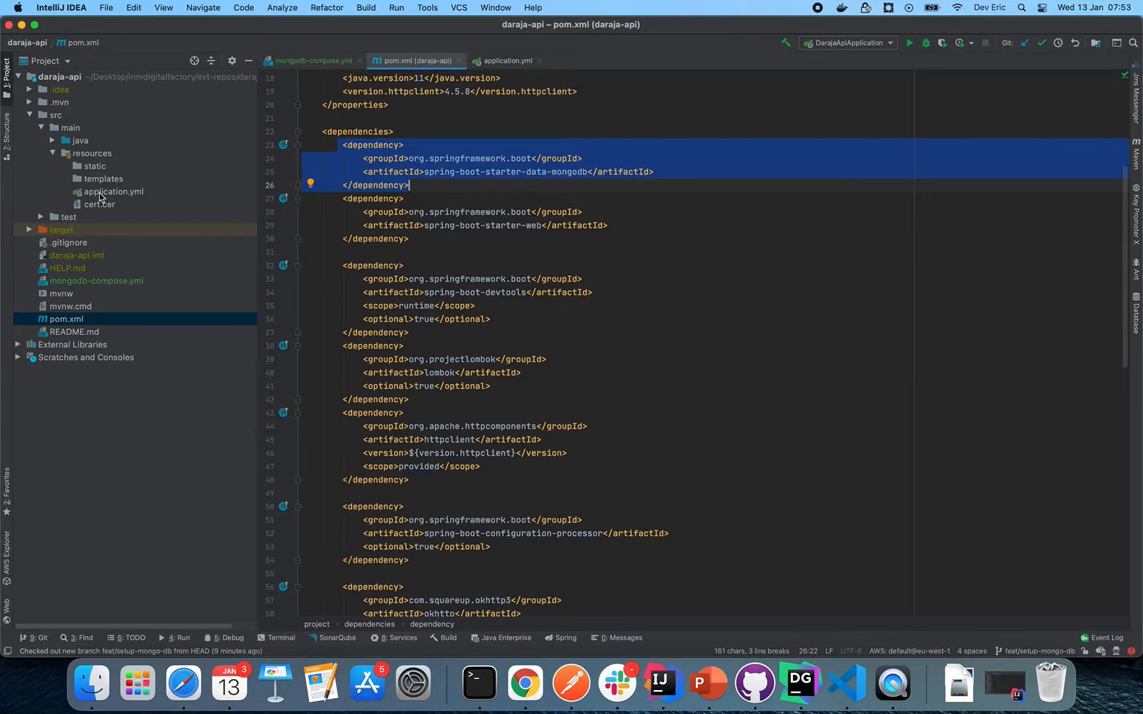
click(113, 191)
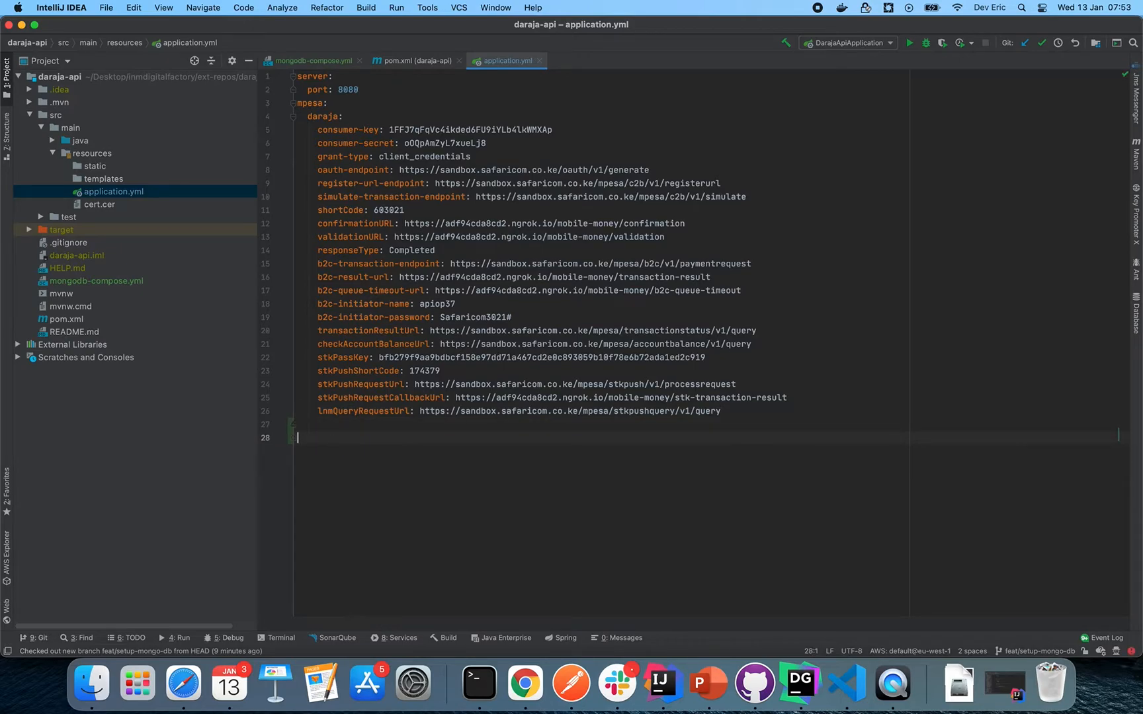
- Add spring.data.mongodb host localhost and port 27080, matching the compose port mapping
text(mongodb:)
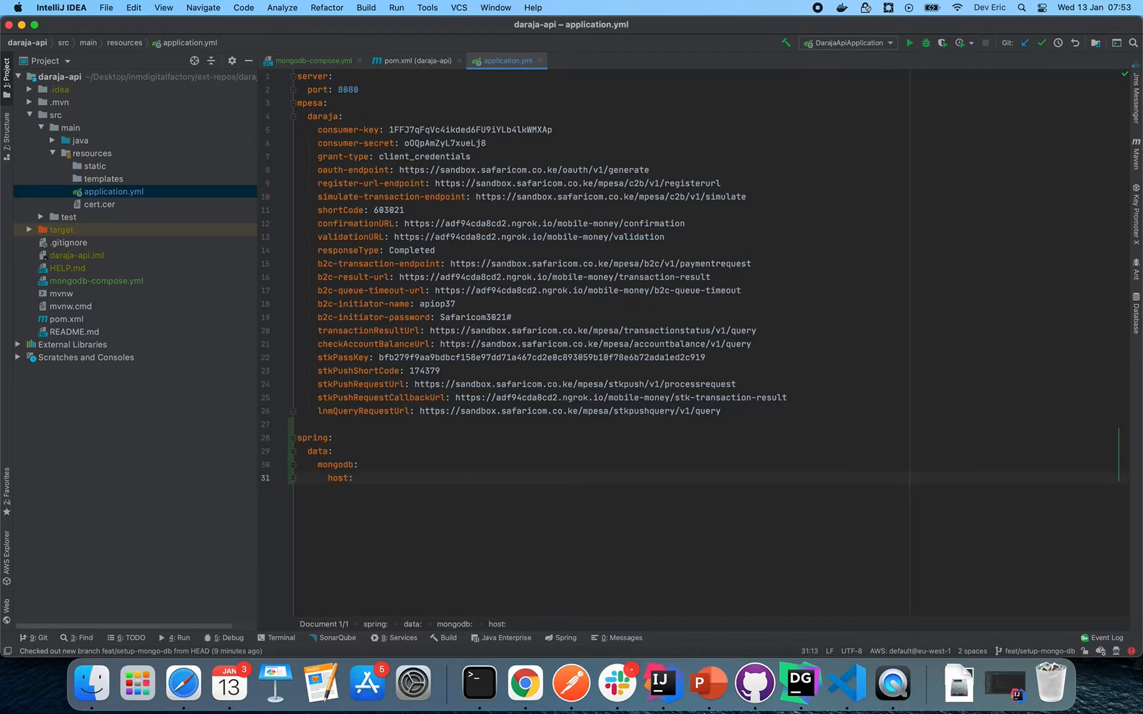
text(localhost)
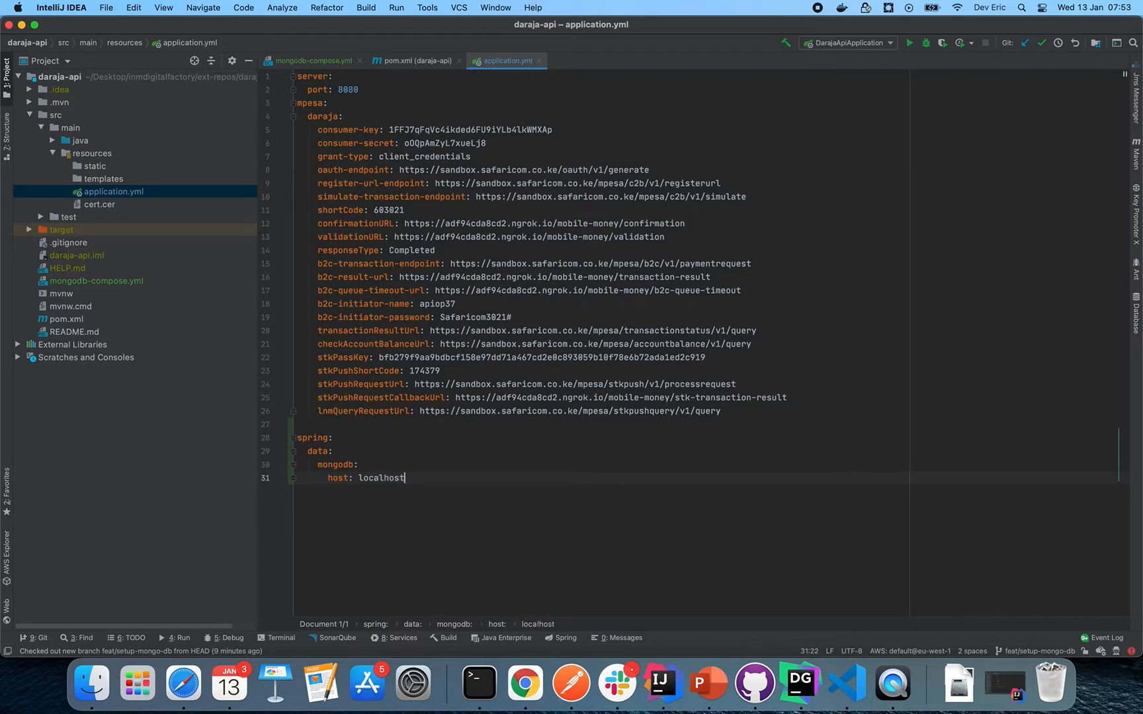
text(port:)
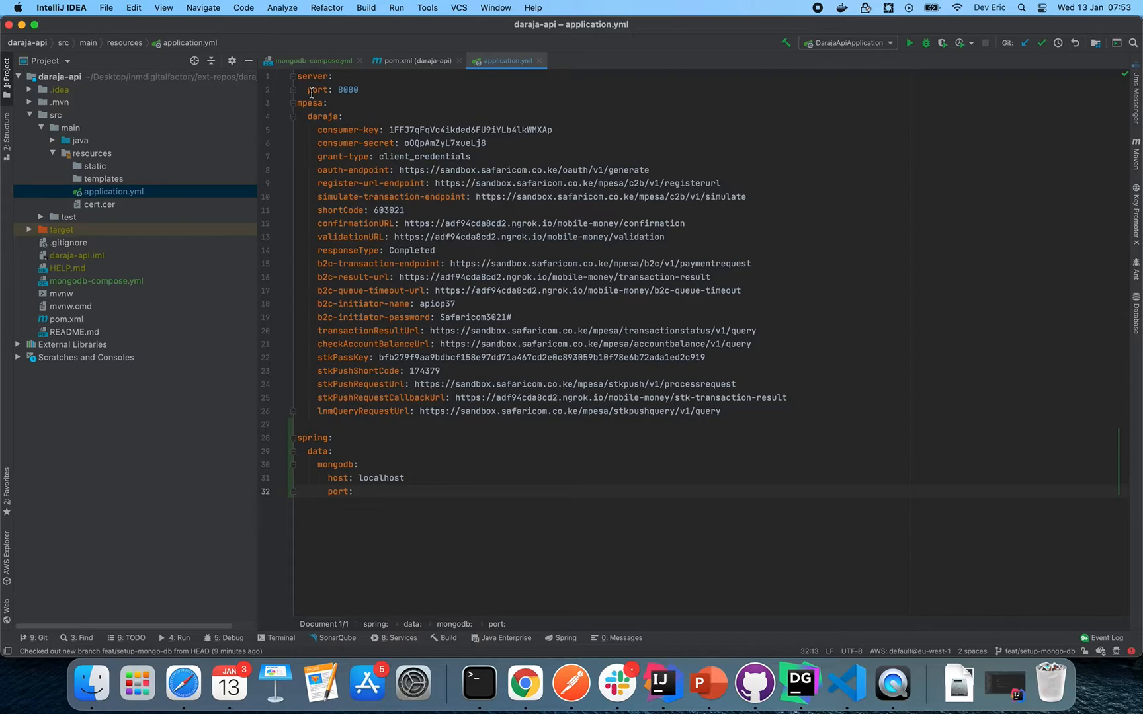
click(313, 60)
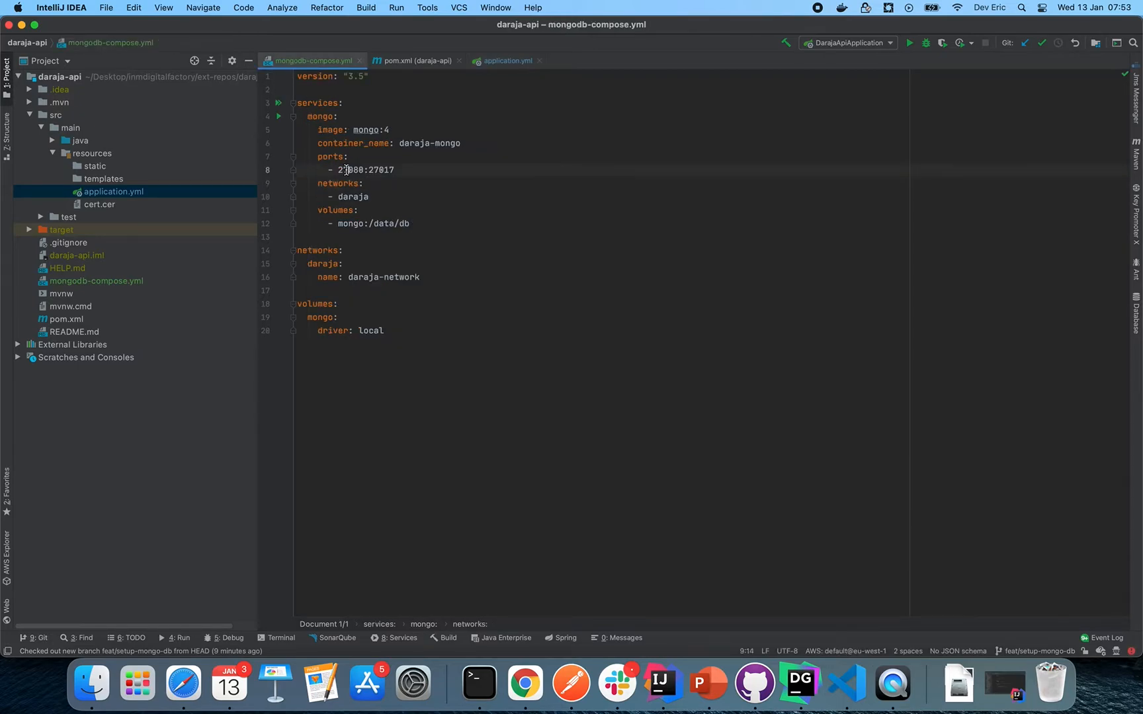
double_click(350, 170)
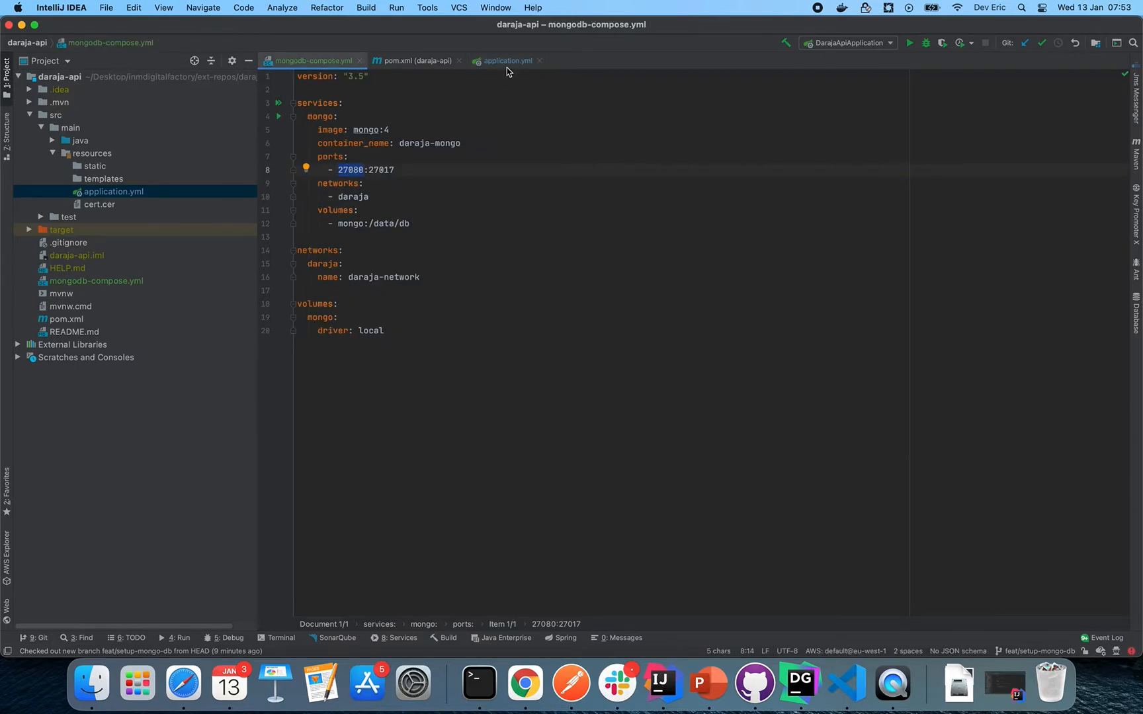
click(506, 60)
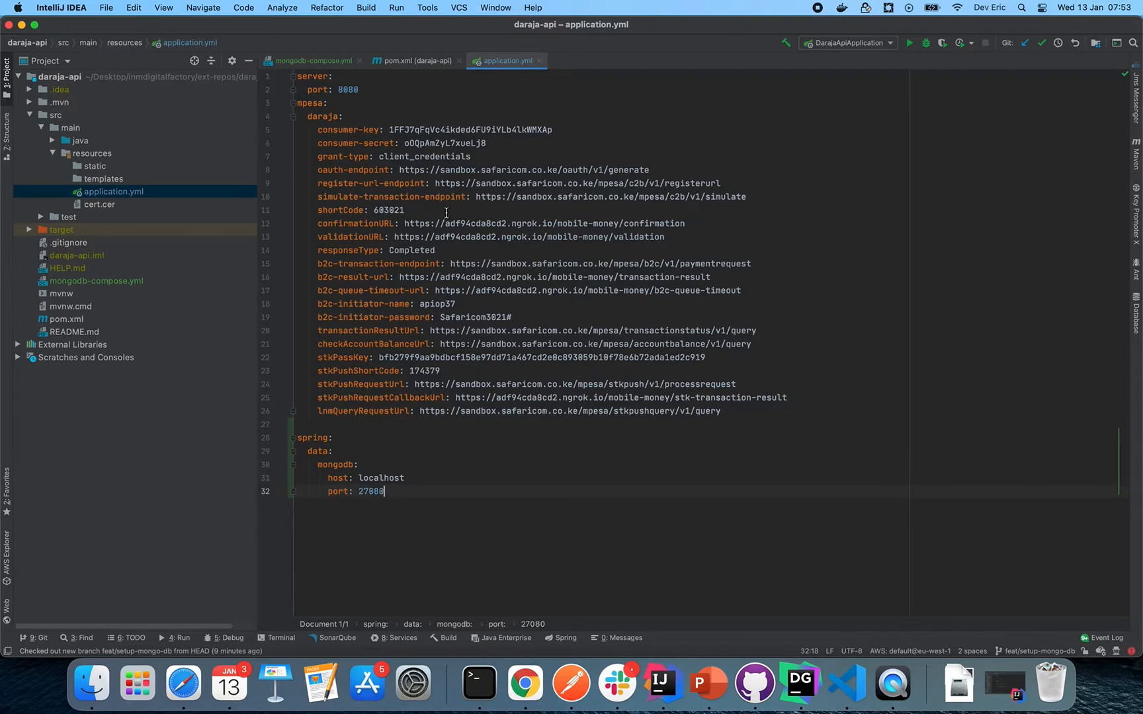
click(315, 60)
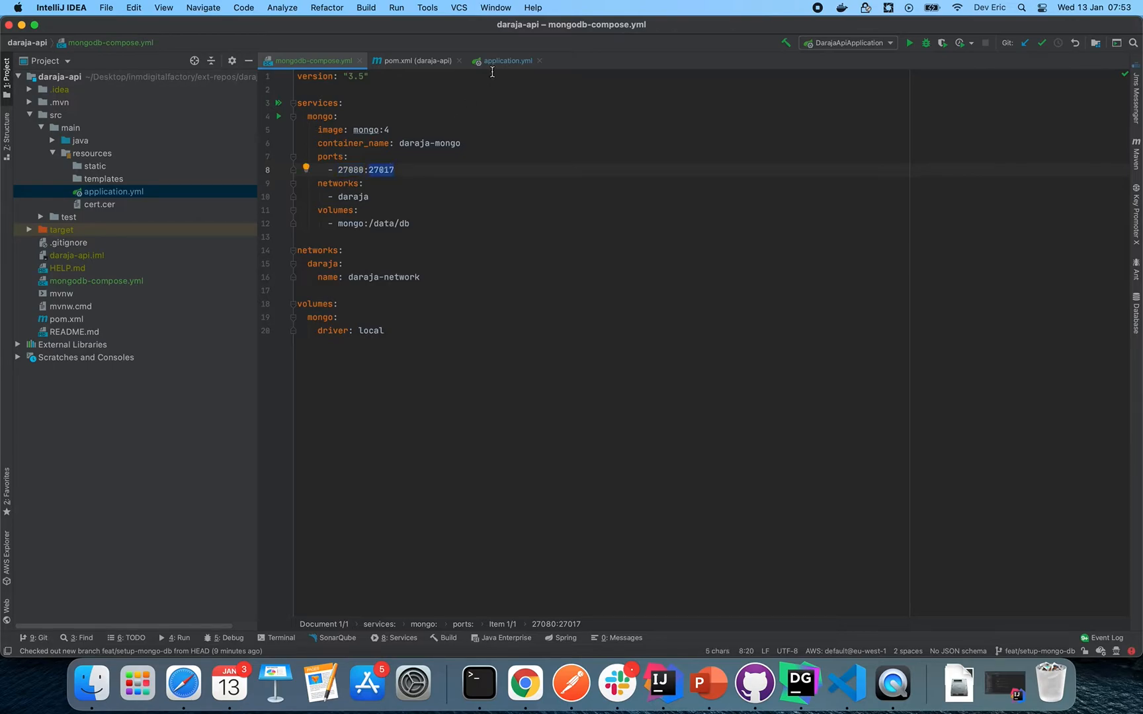
click(506, 60)
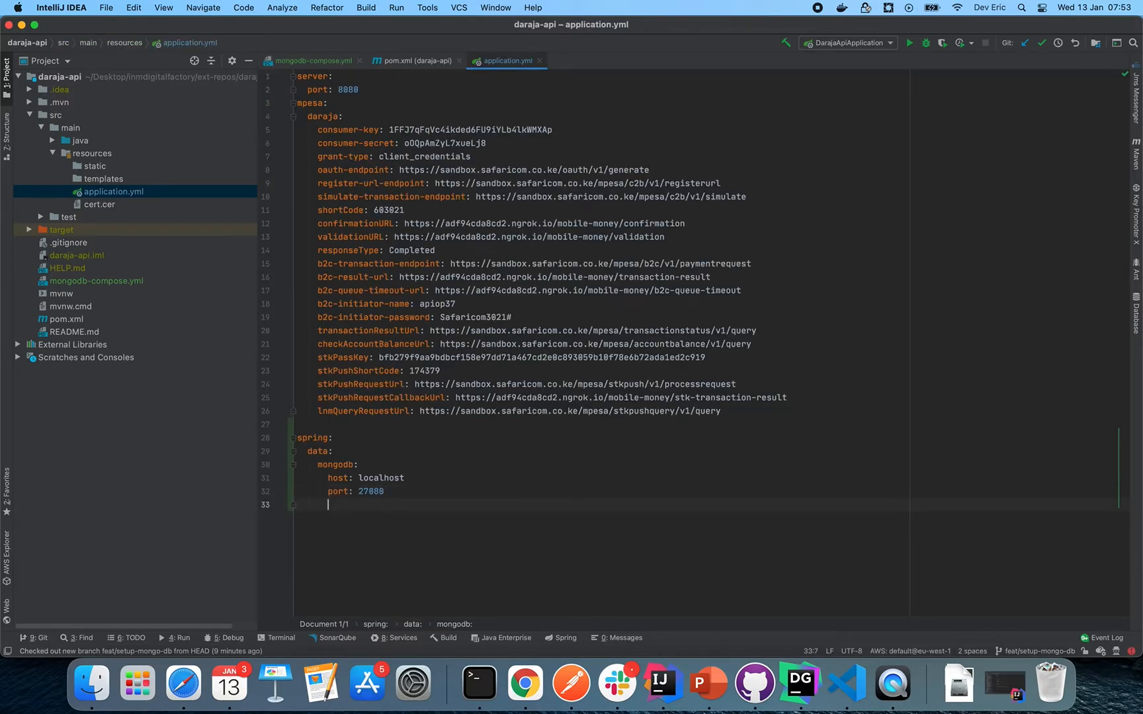
- Set the MongoDB database name to daraja-db
text(database:)
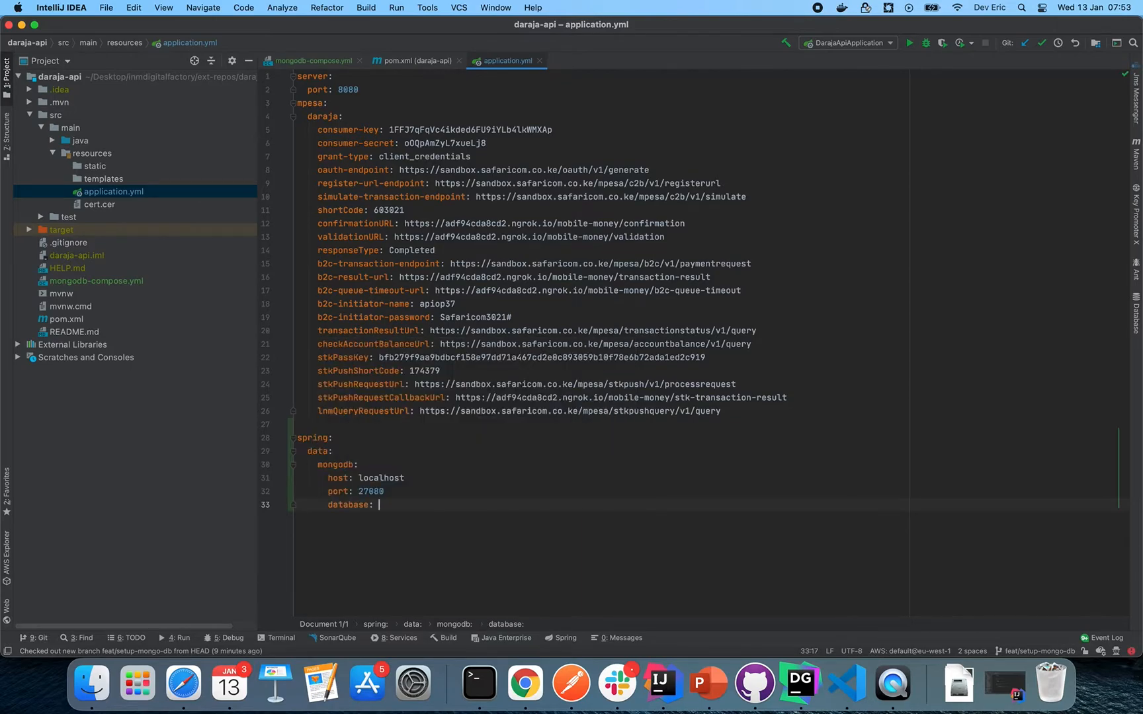
text(d)
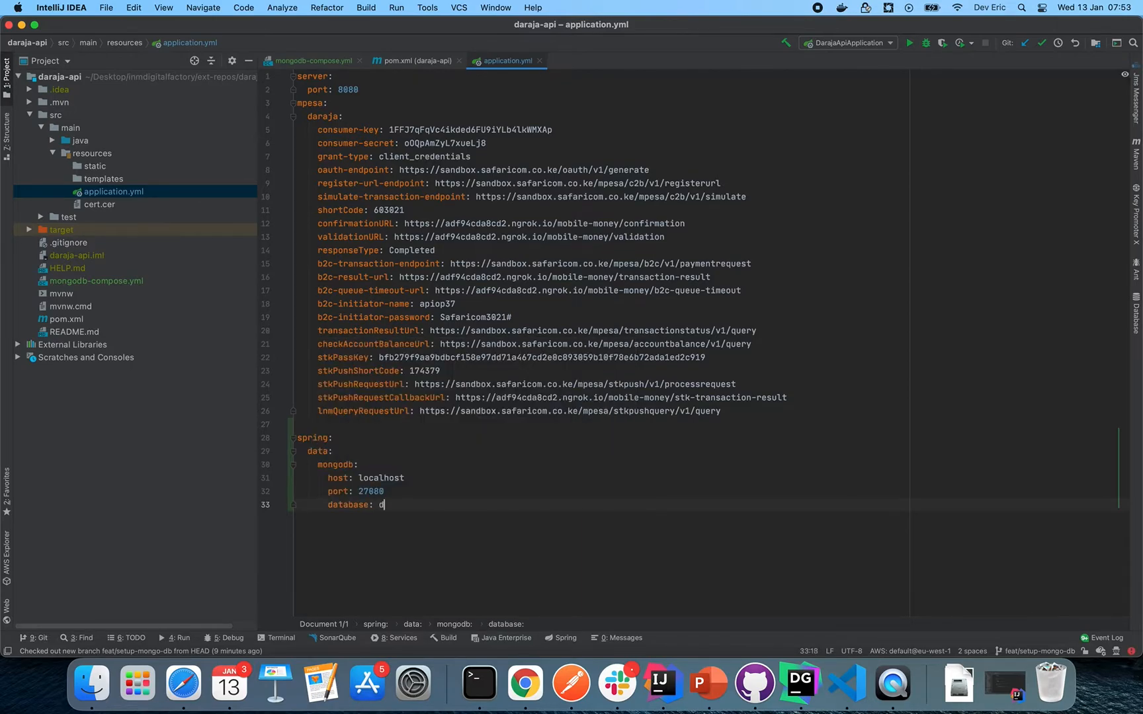
text(daraja-)
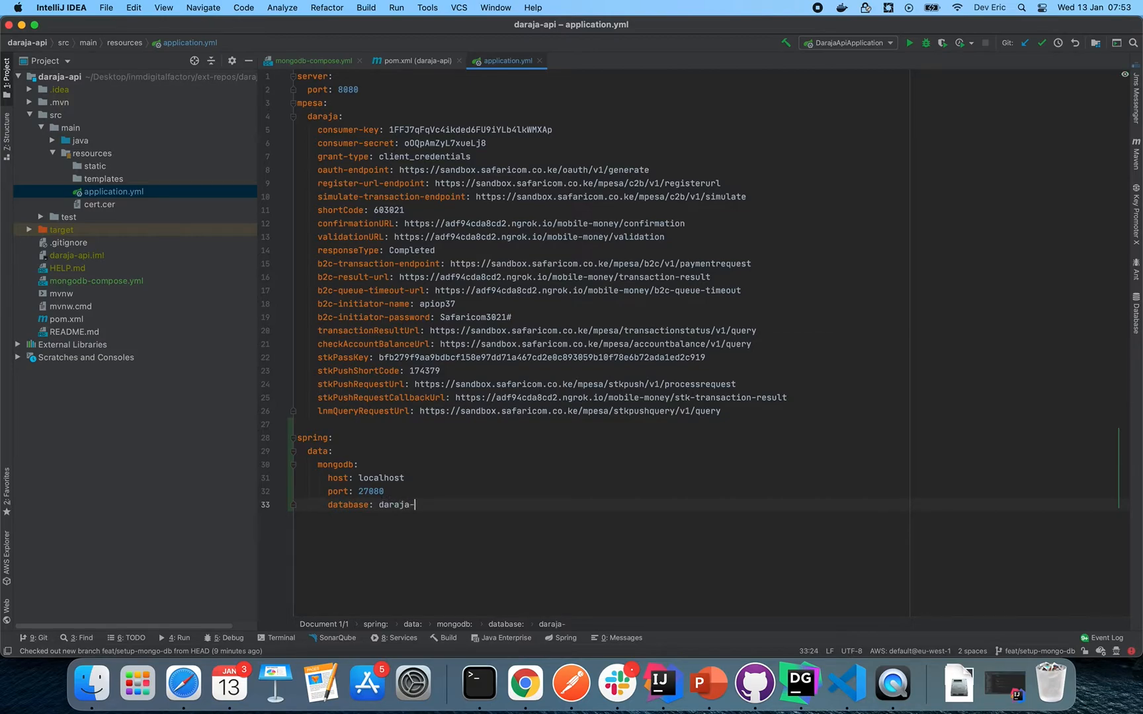
text(db)
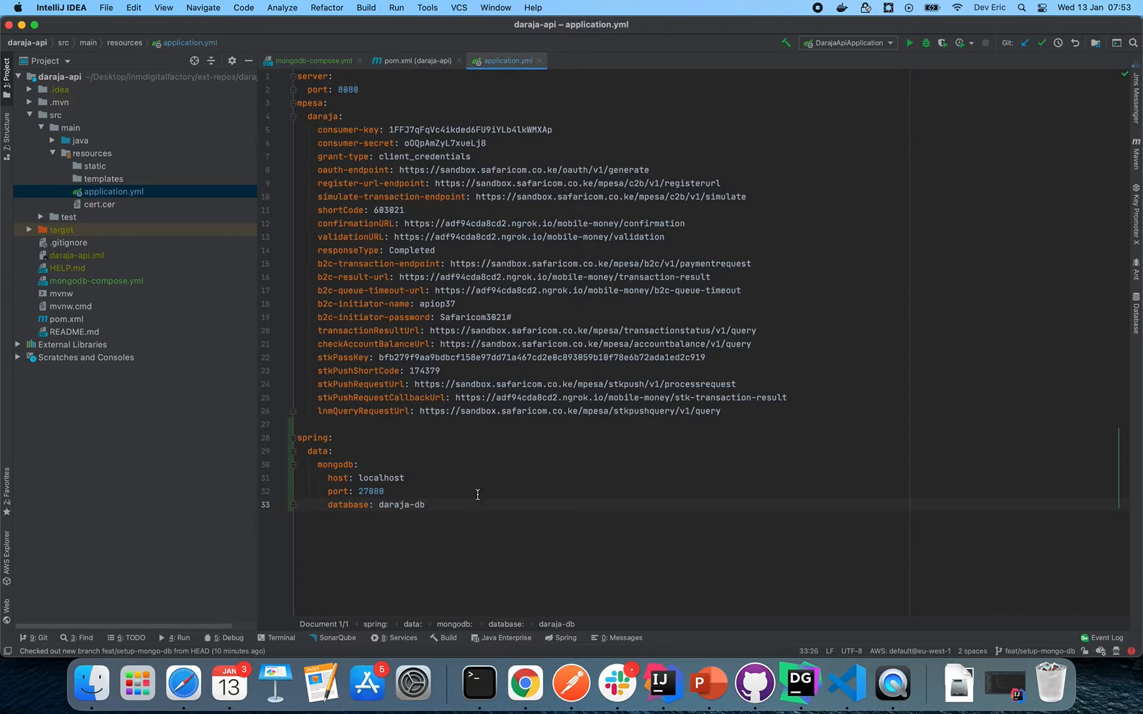
click(384, 491)
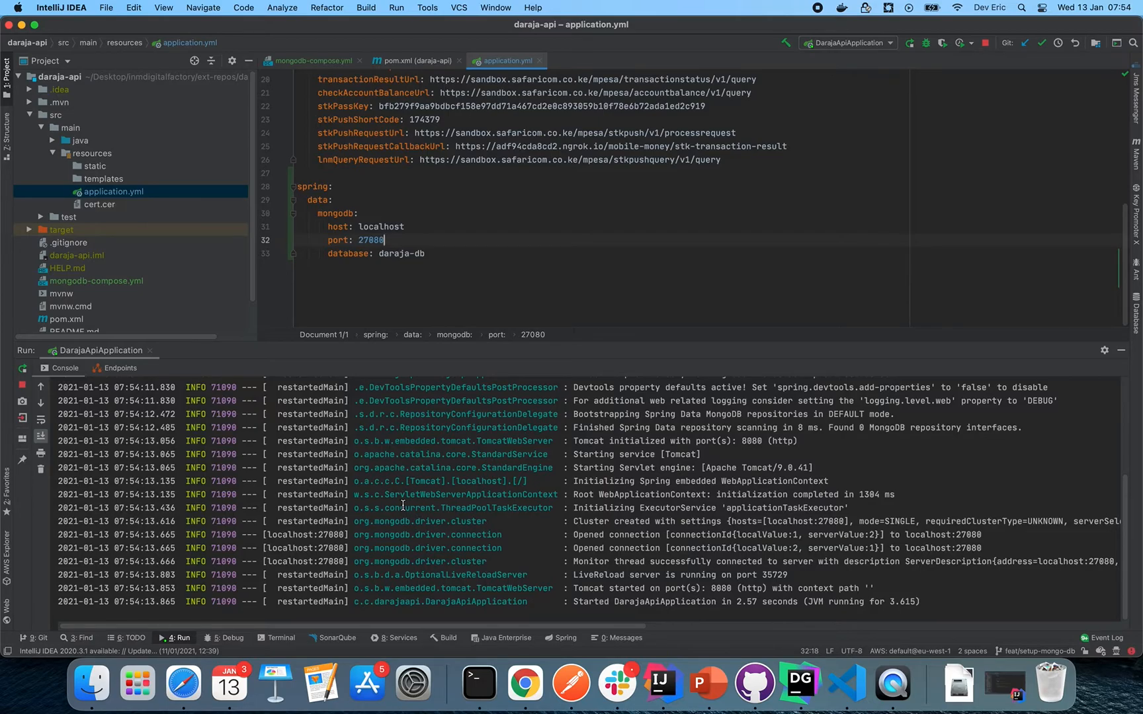
- Scroll the Run console to check connections opened to MongoDB at localhost:27080
scroll(up, 3)
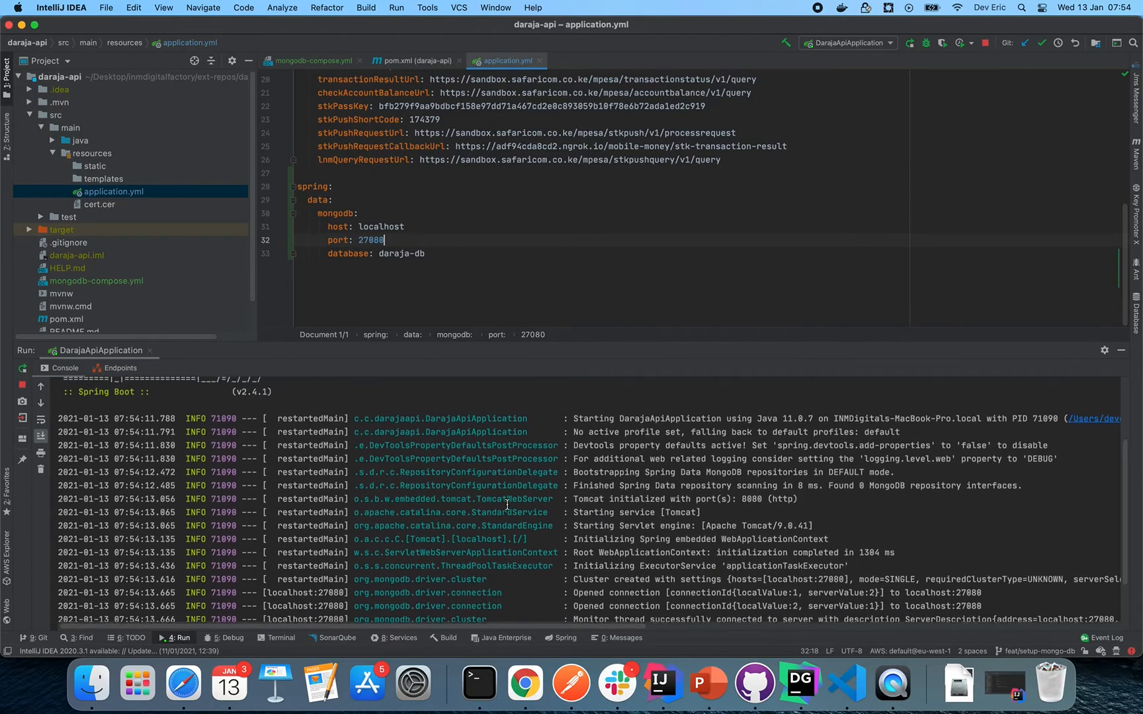
scroll(down, 3)
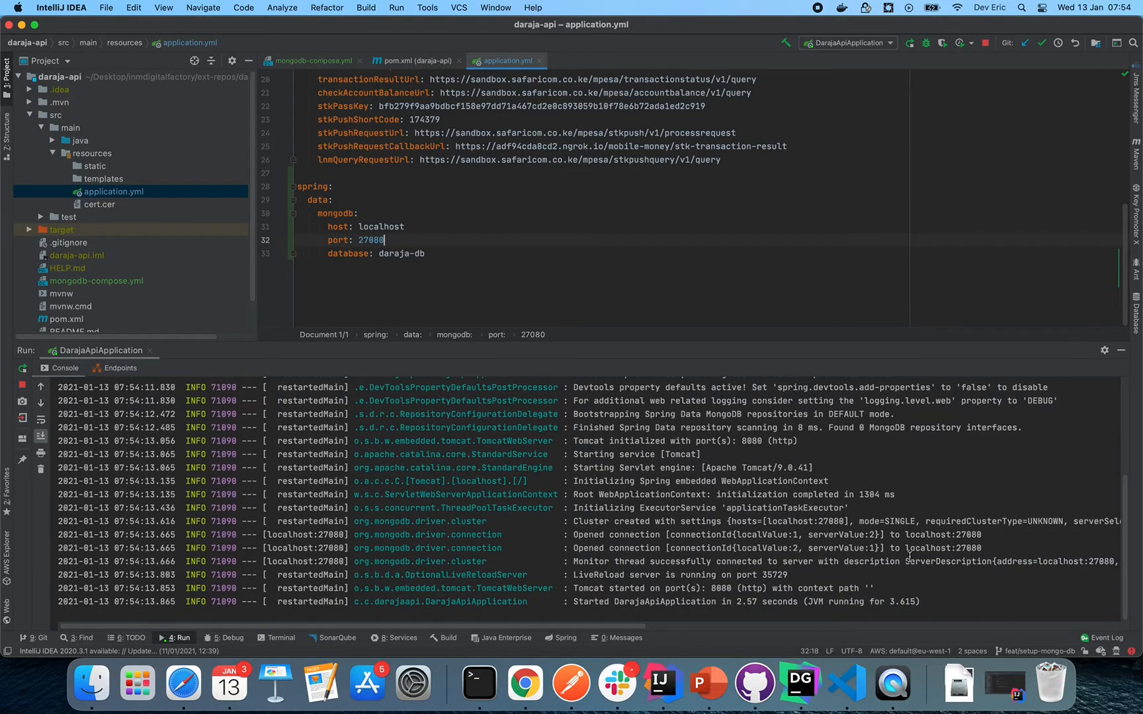
mouse_move(726, 473)
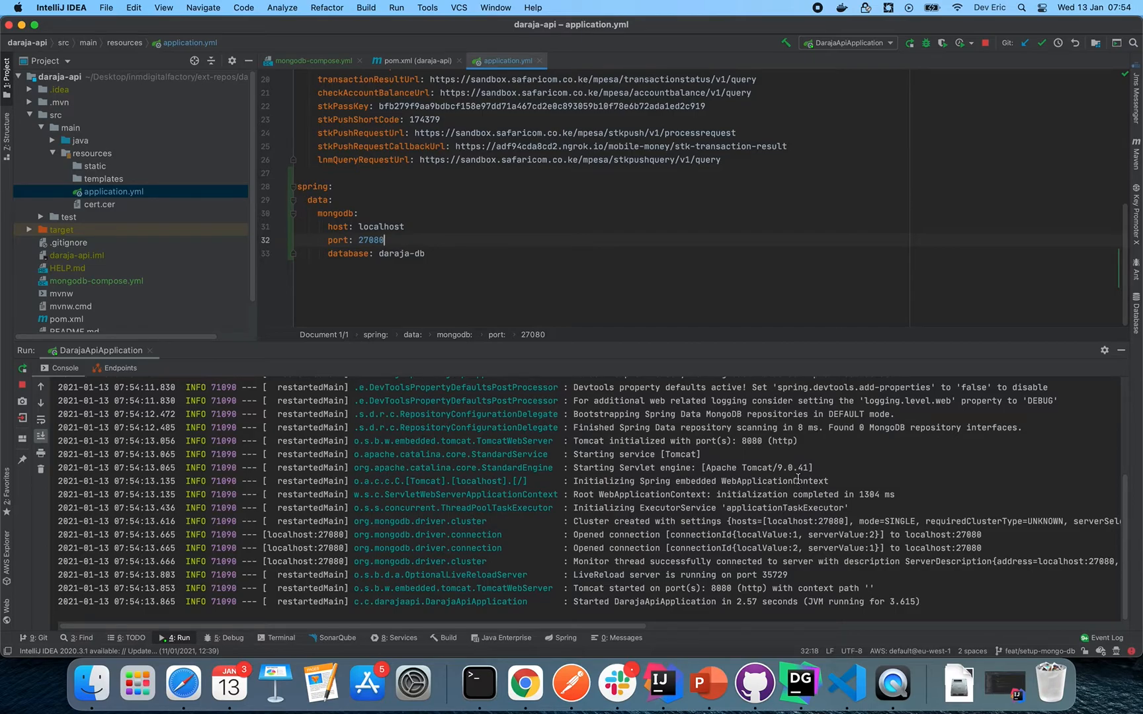
- Clear the dependency selection in pom.xml and return to application.yml's MongoDB settings
click(416, 61)
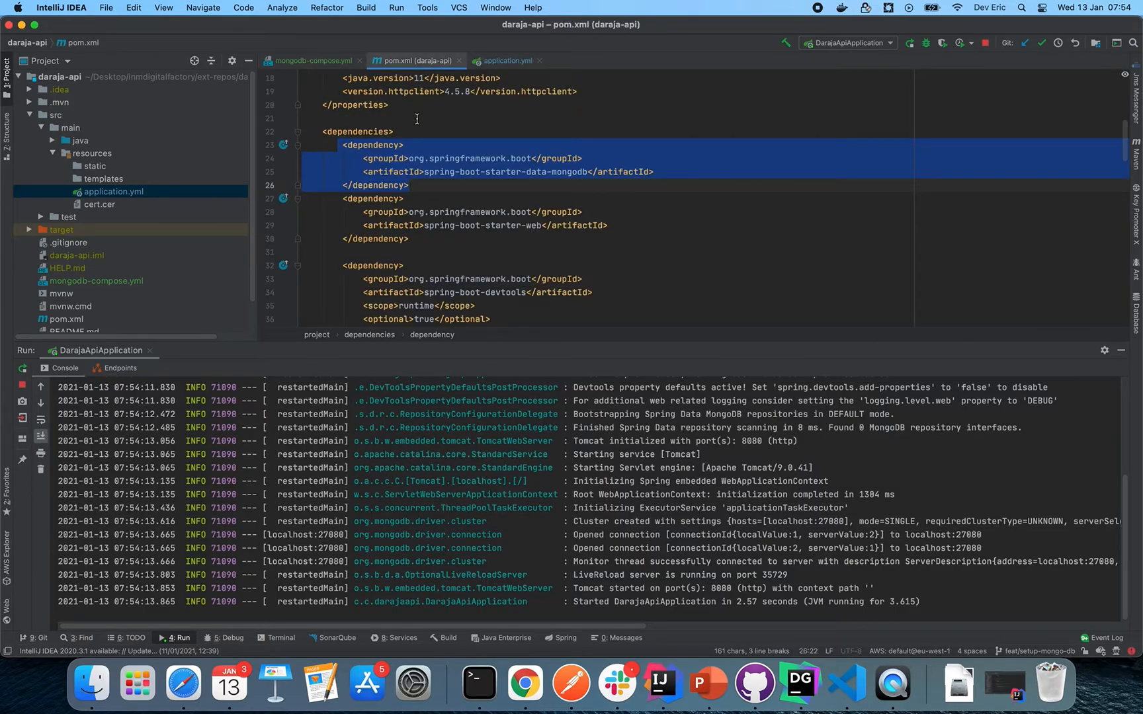
click(414, 186)
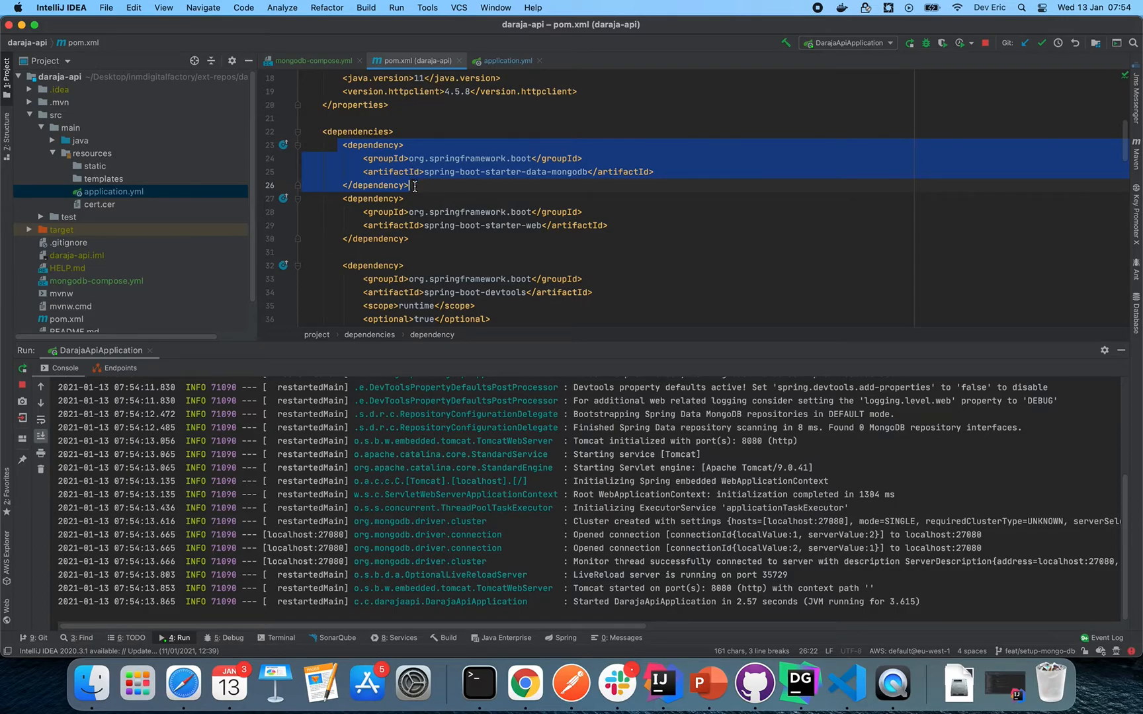
click(410, 185)
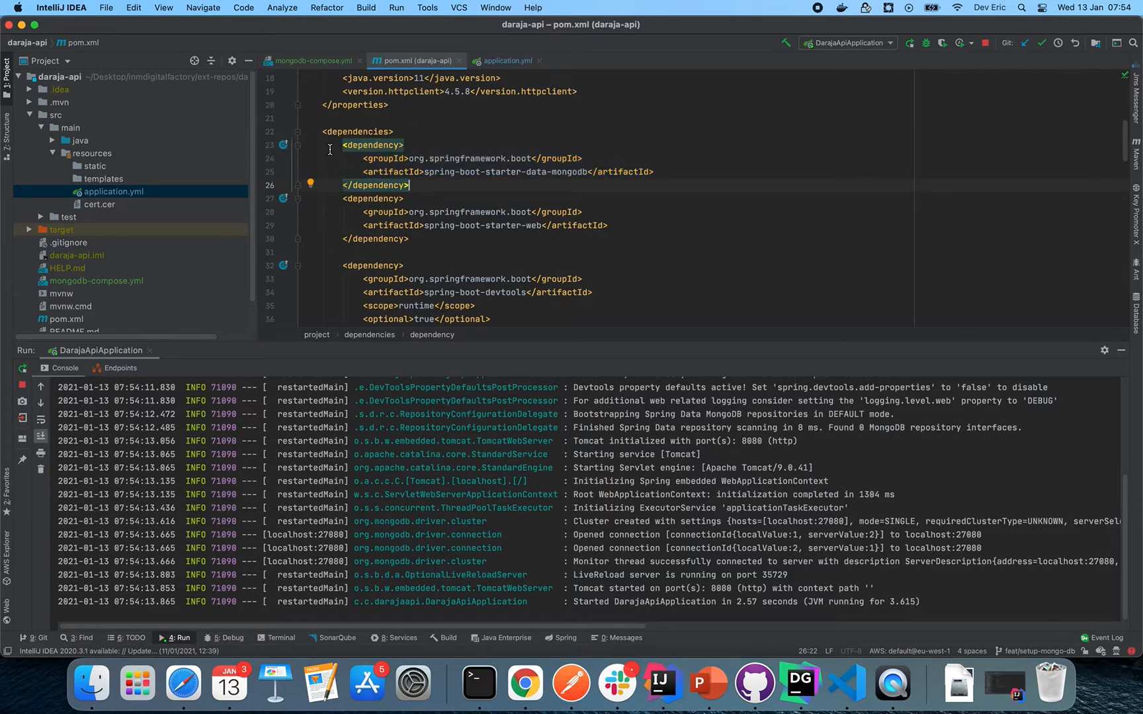
mouse_move(519, 52)
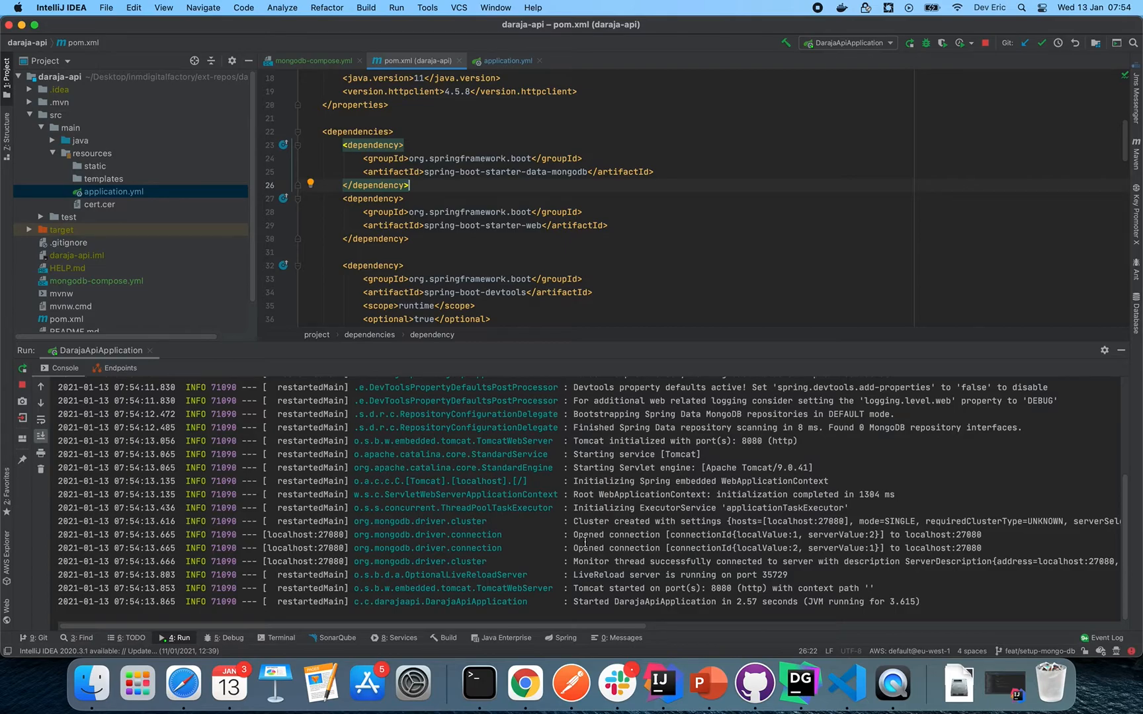
click(505, 60)
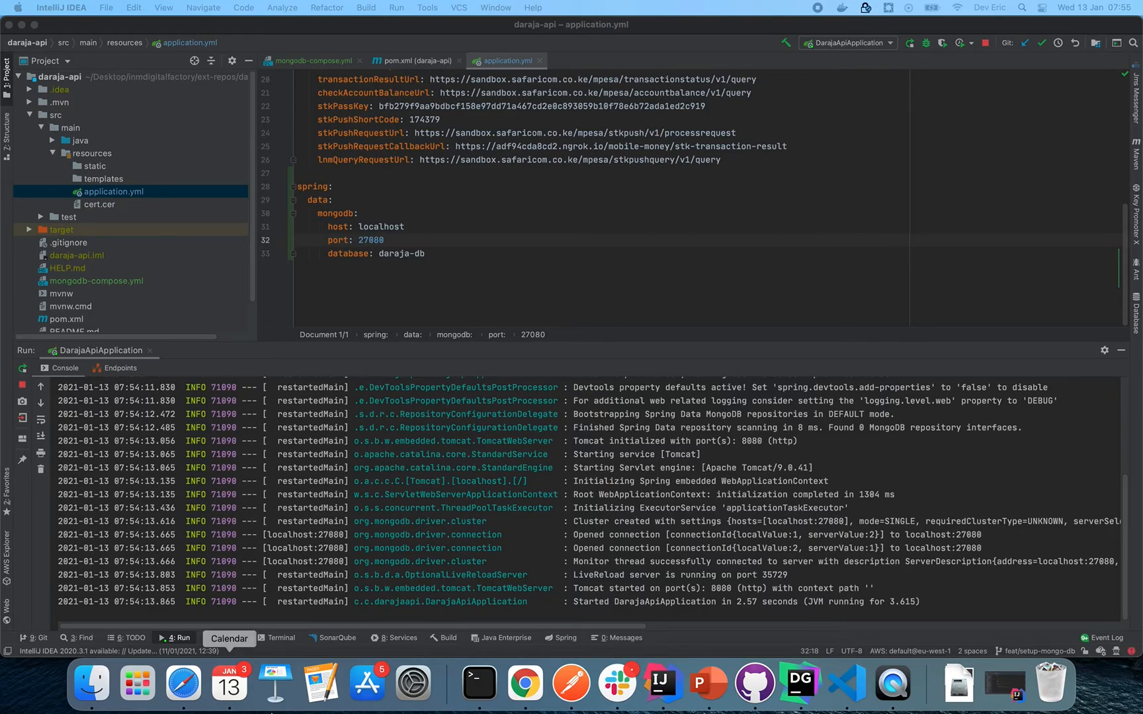
click(524, 684)
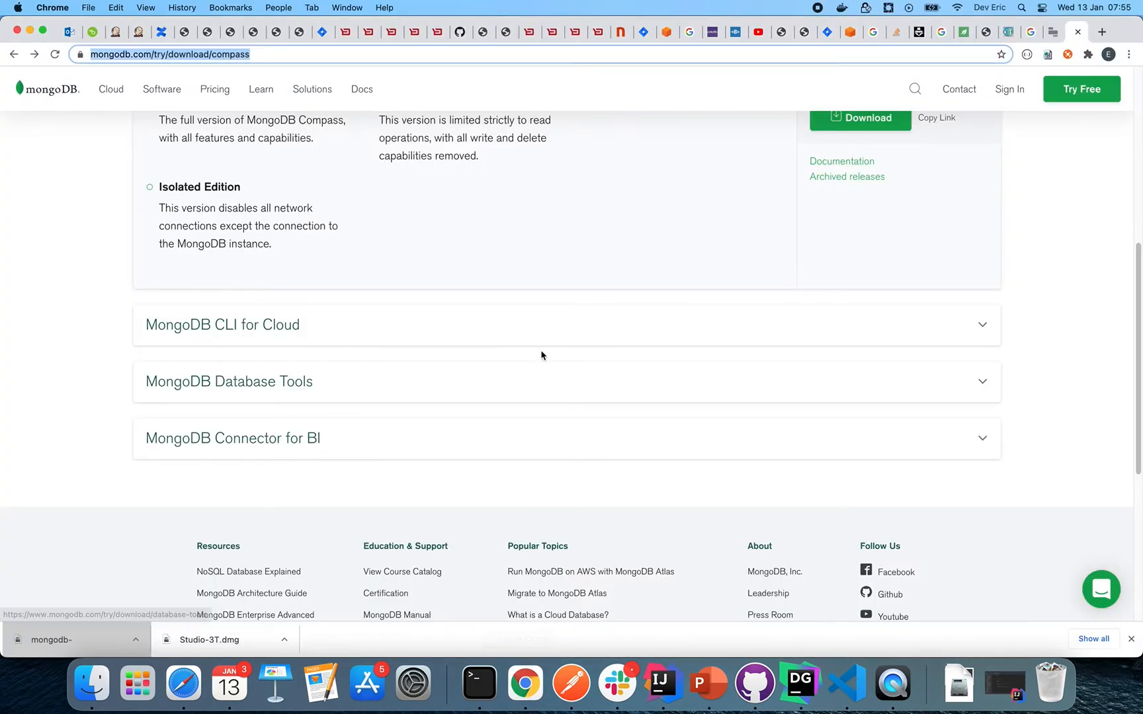
mouse_move(1027, 85)
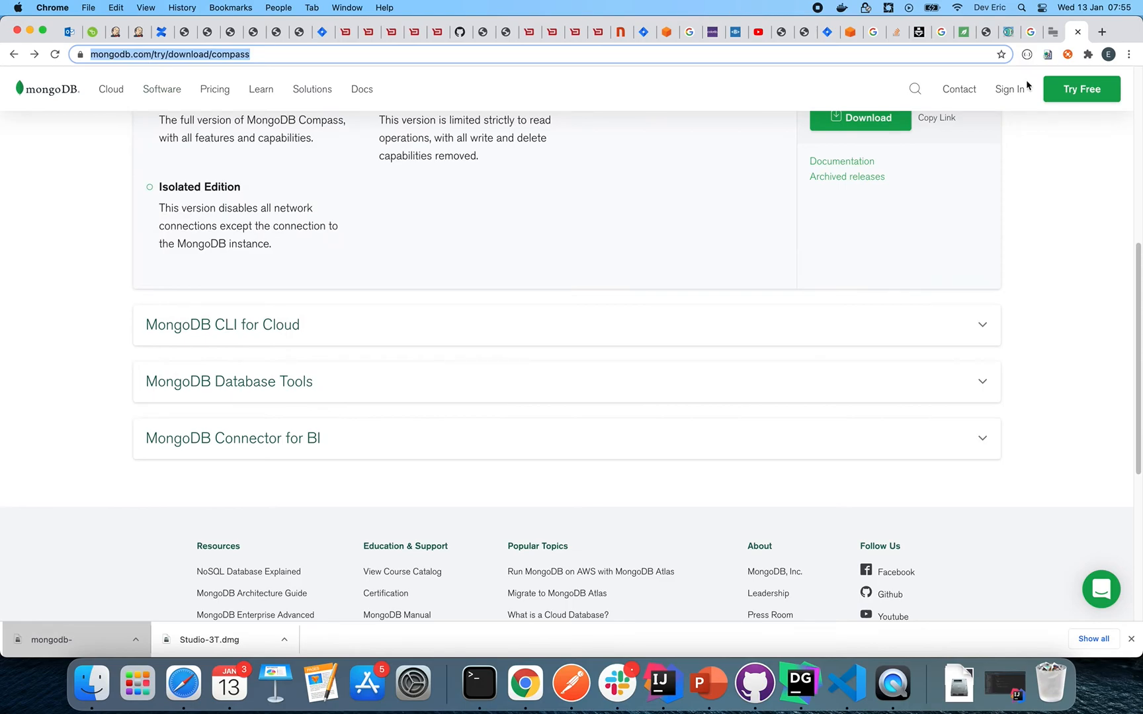
click(1102, 31)
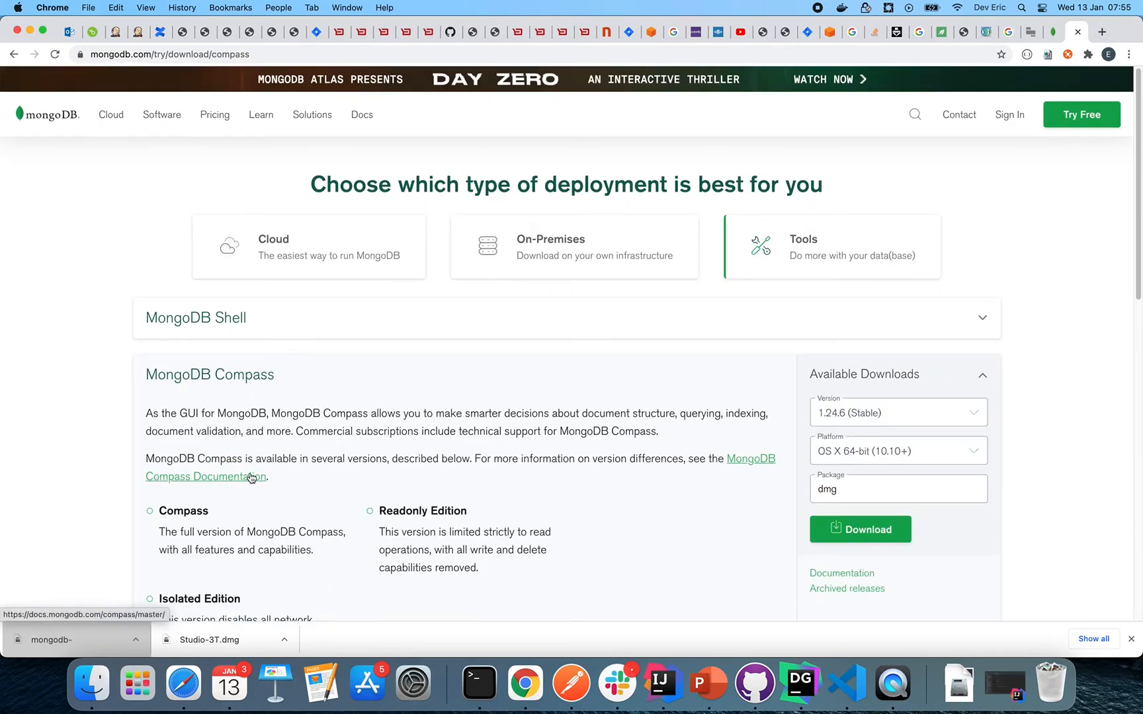
scroll(down, 3)
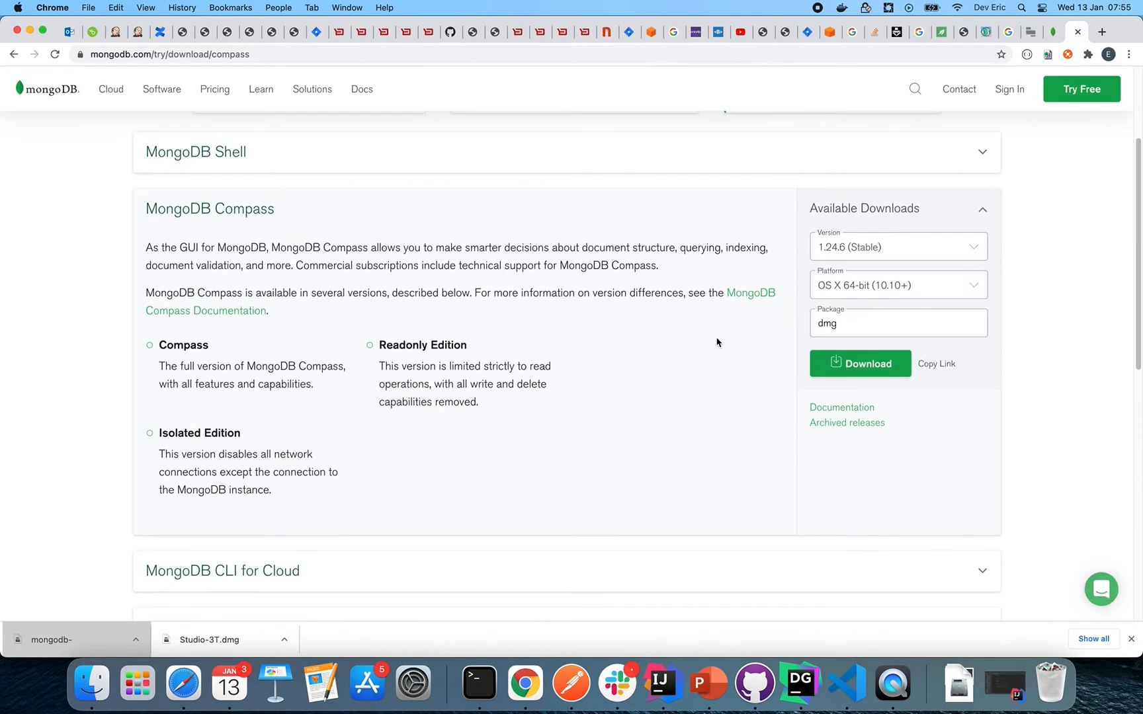
mouse_move(940, 294)
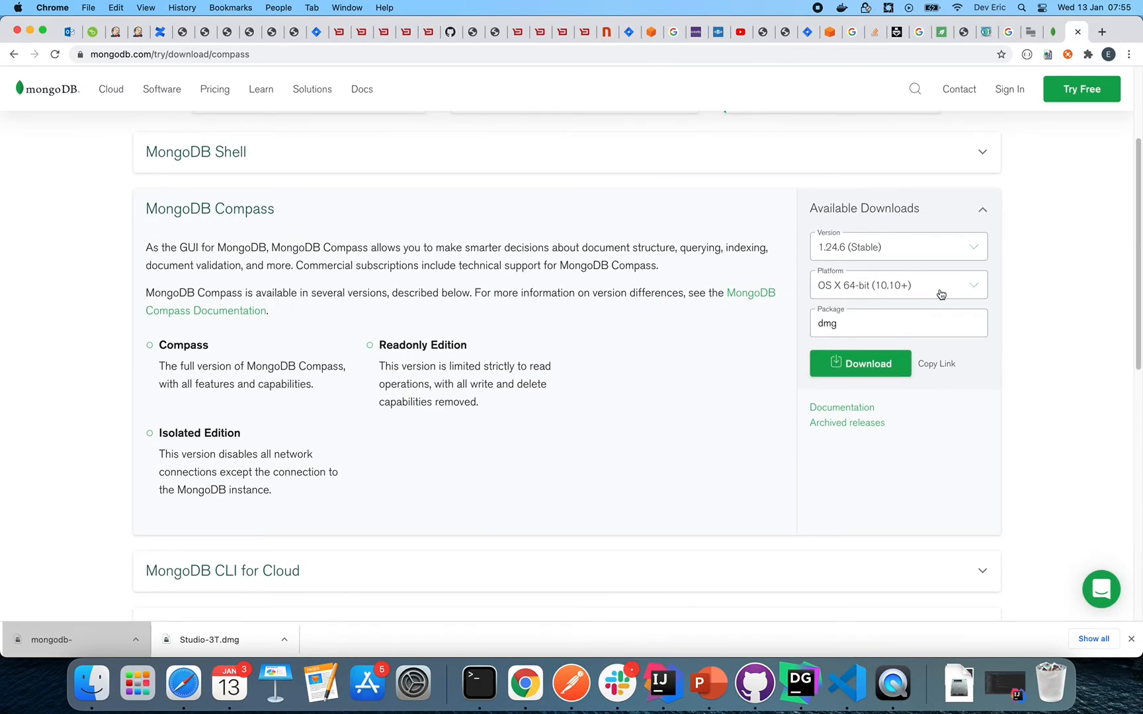
mouse_move(941, 295)
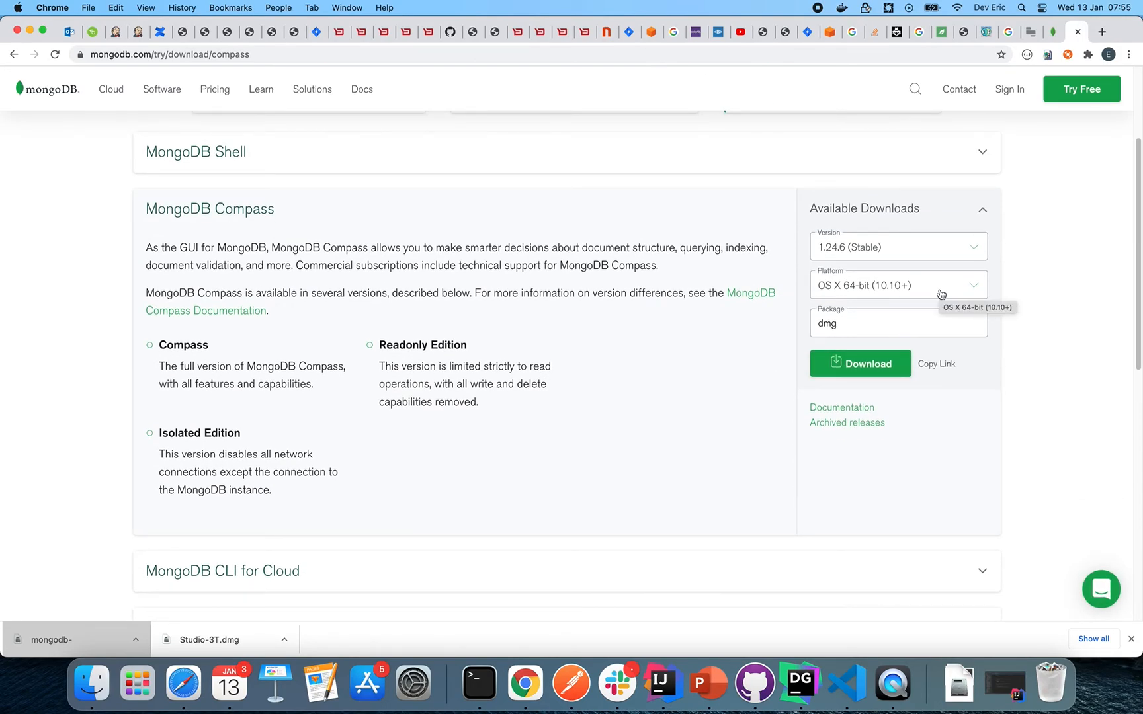
mouse_move(623, 447)
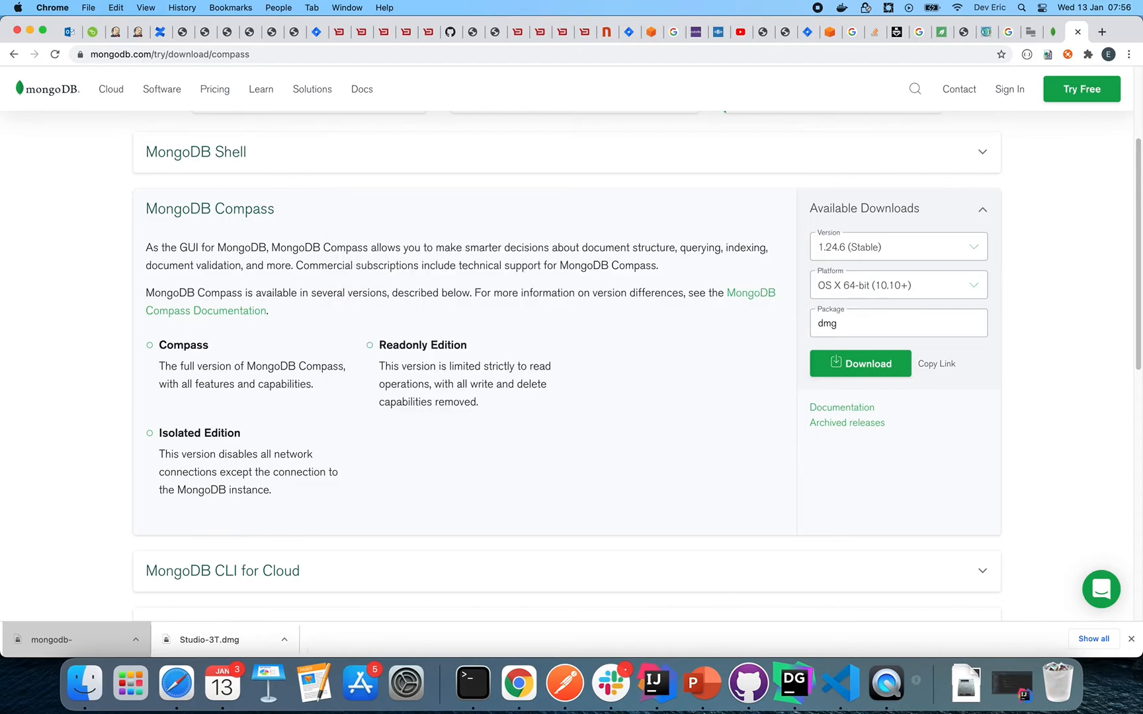
- Launch MongoDB Compass and connect to localhost on port 27080
click(914, 684)
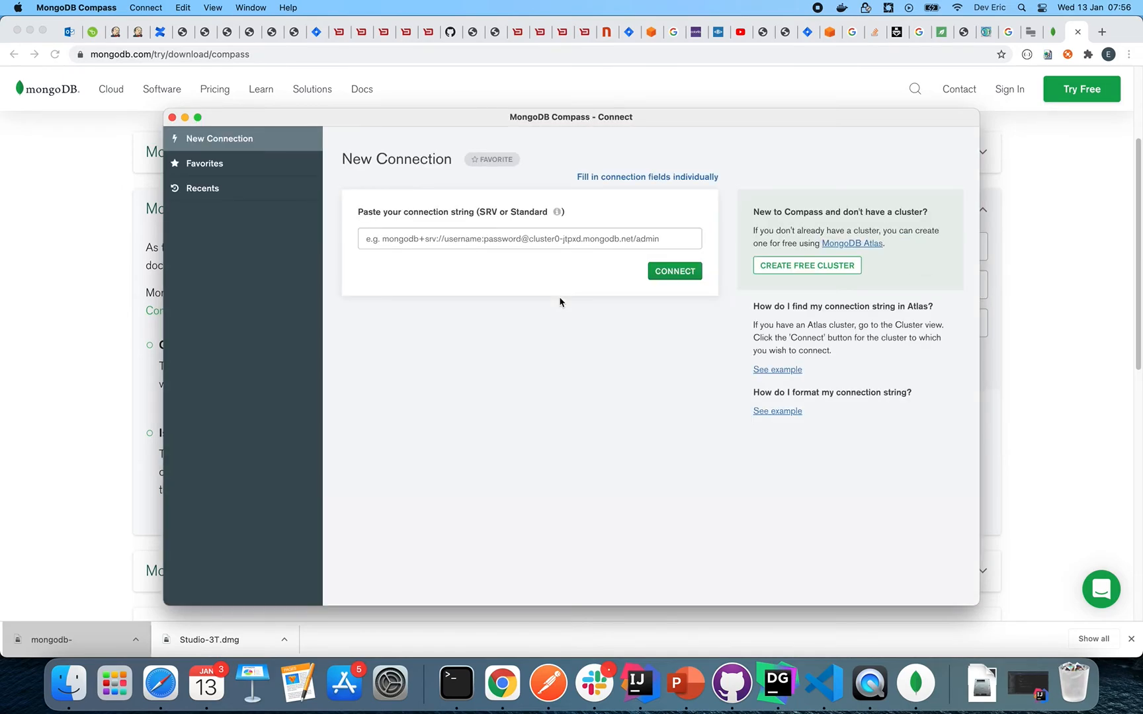
mouse_move(617, 186)
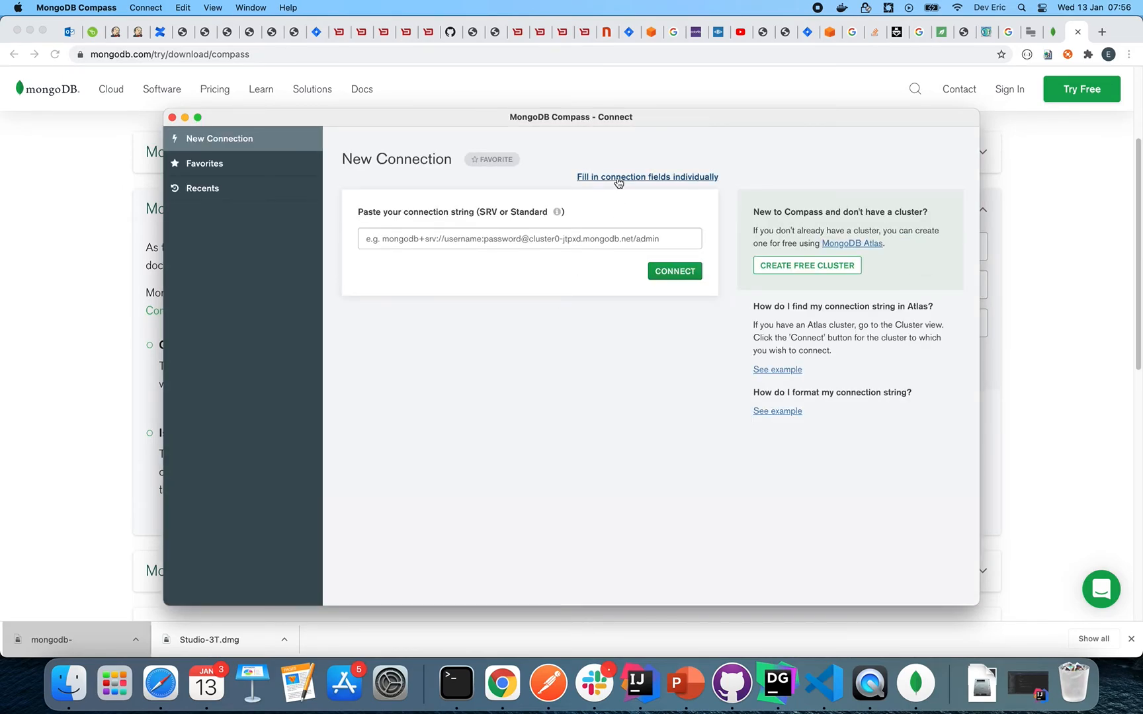
click(645, 176)
text(local)
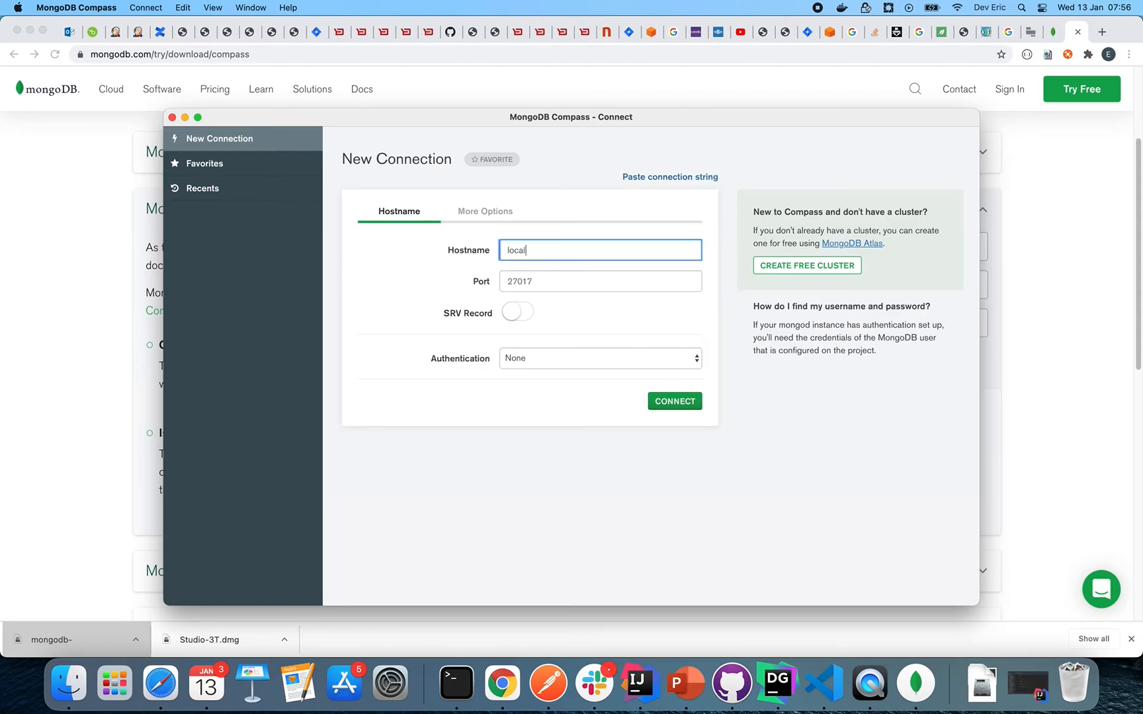
click(600, 281)
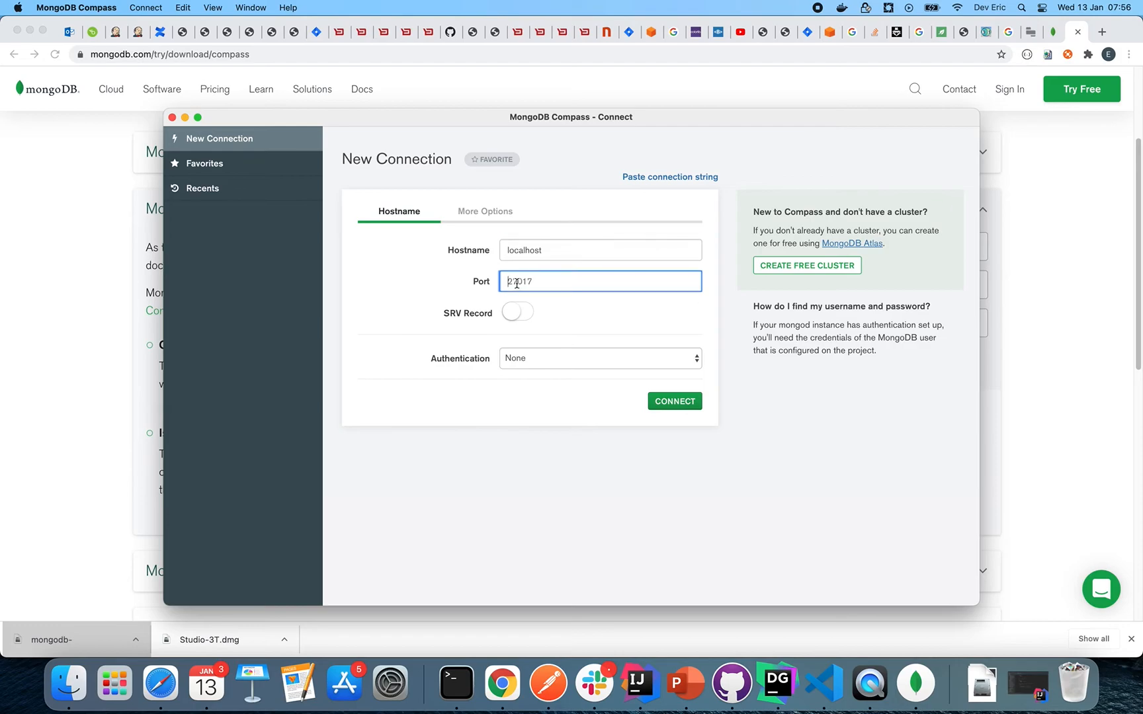
text(27080)
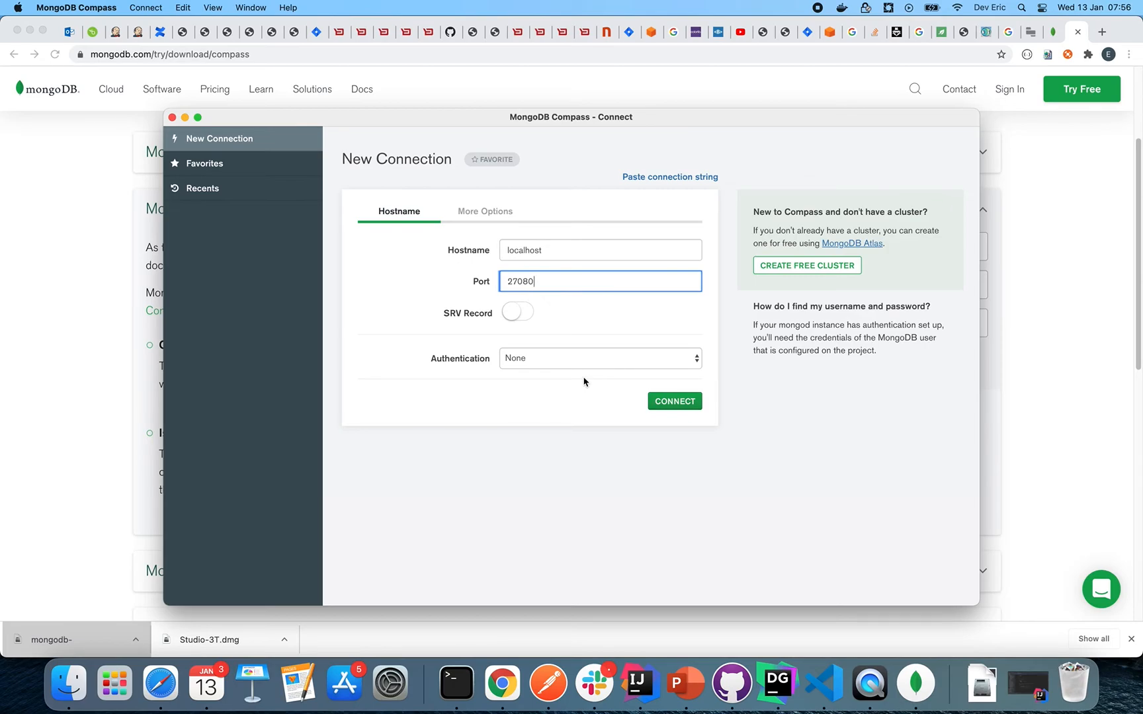
mouse_move(448, 161)
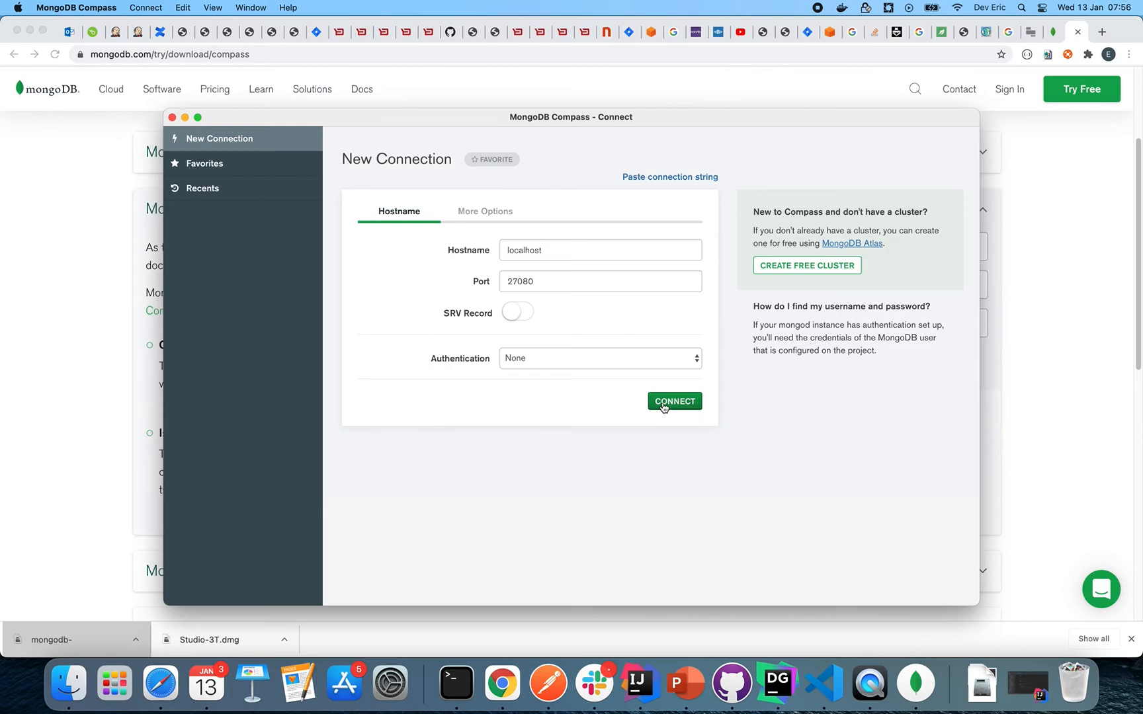
click(673, 401)
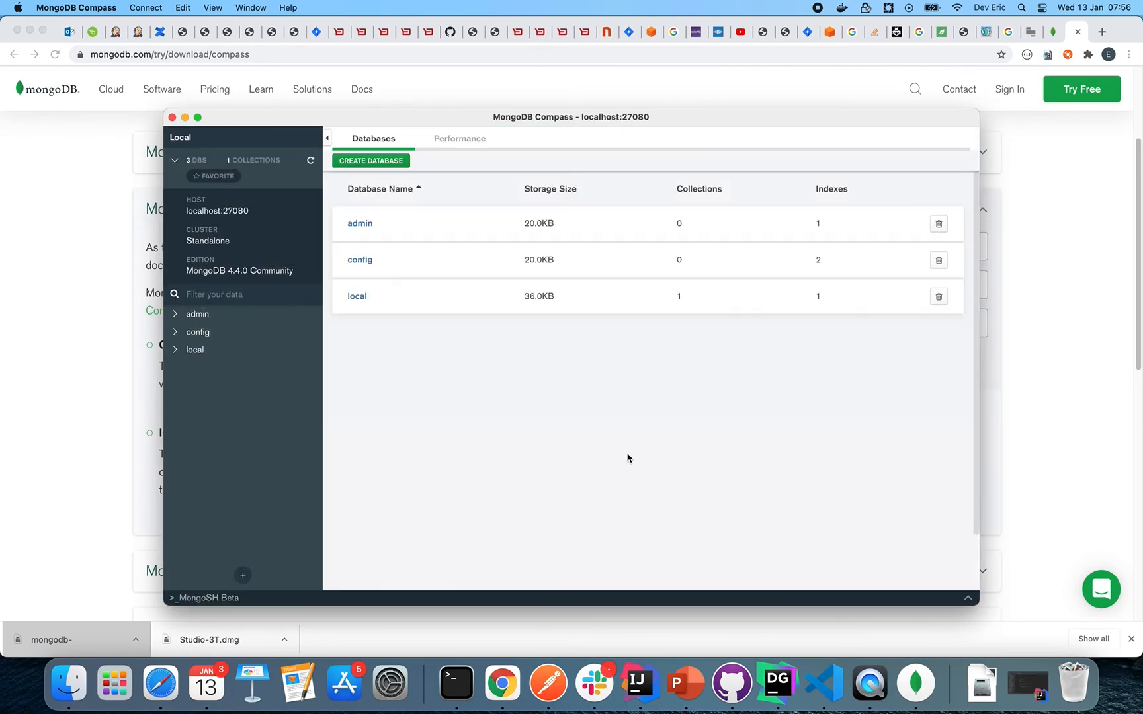
mouse_move(594, 451)
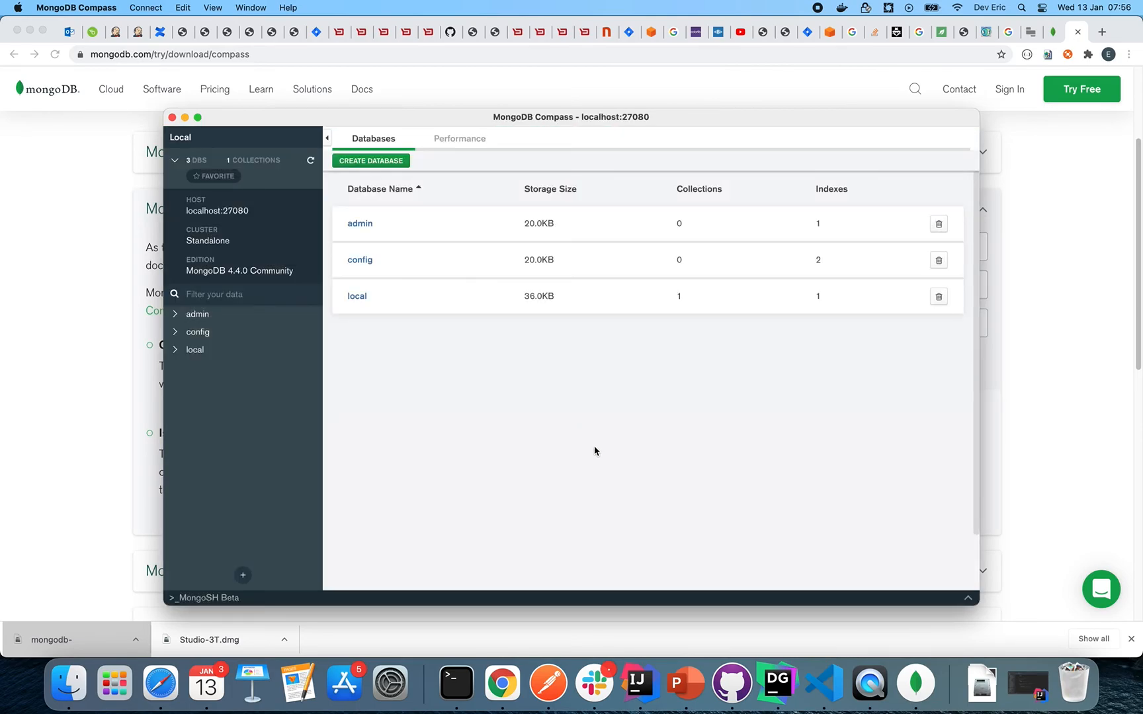
mouse_move(614, 492)
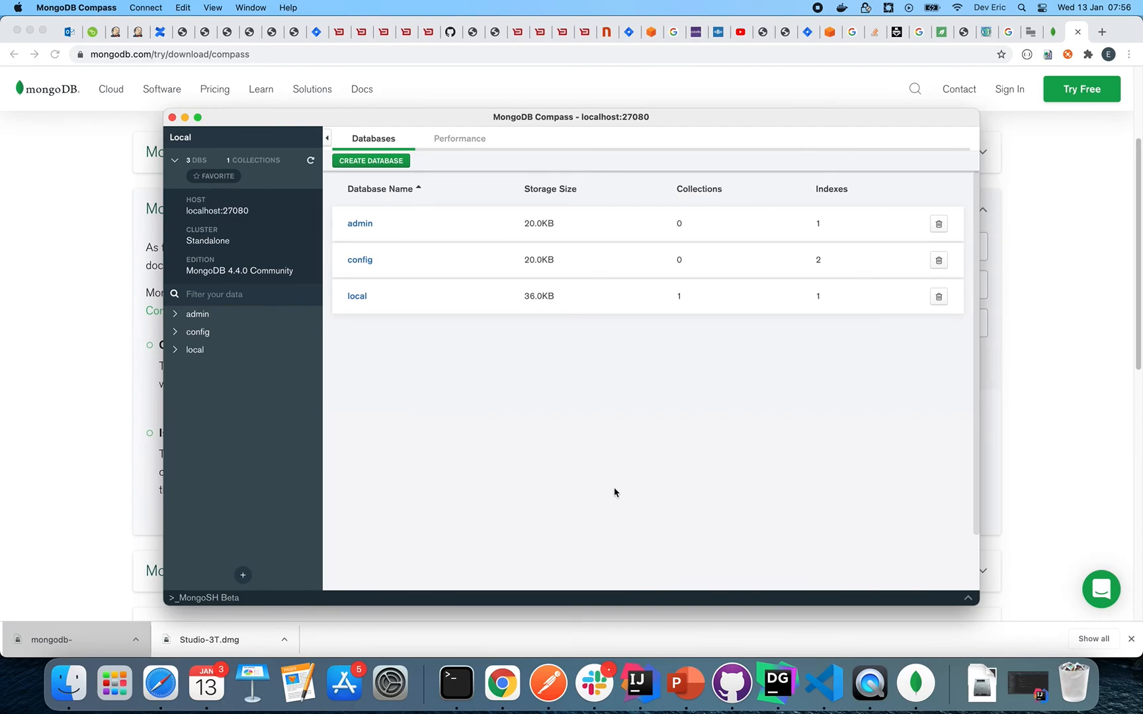
mouse_move(537, 440)
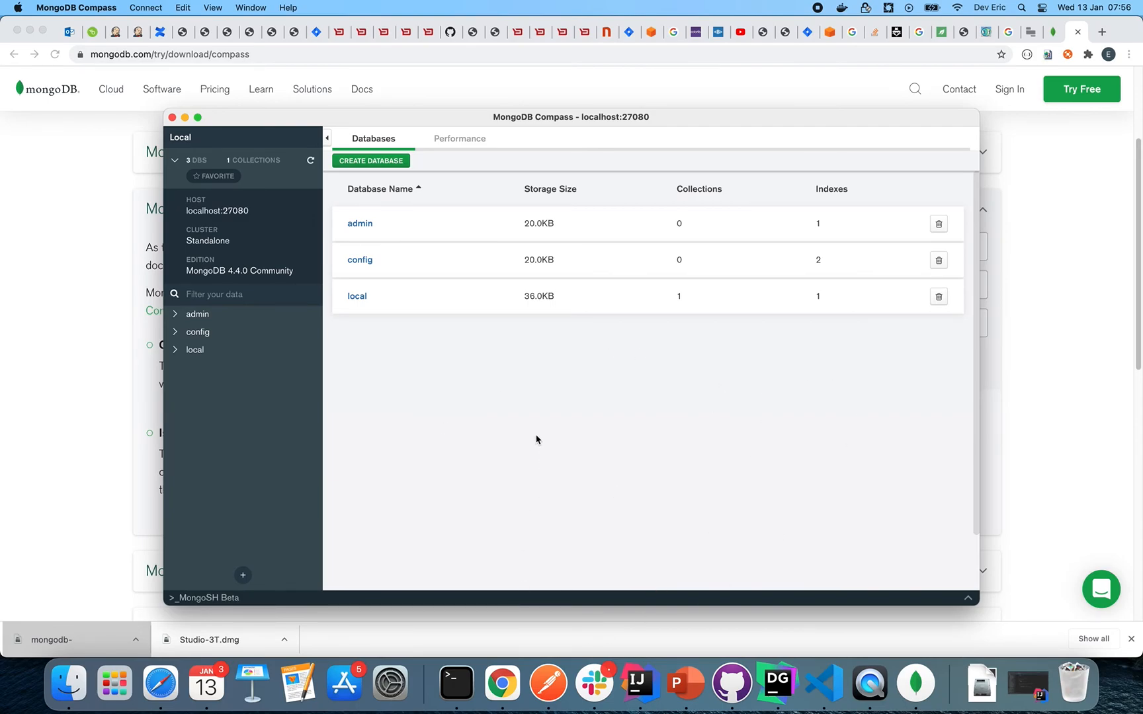